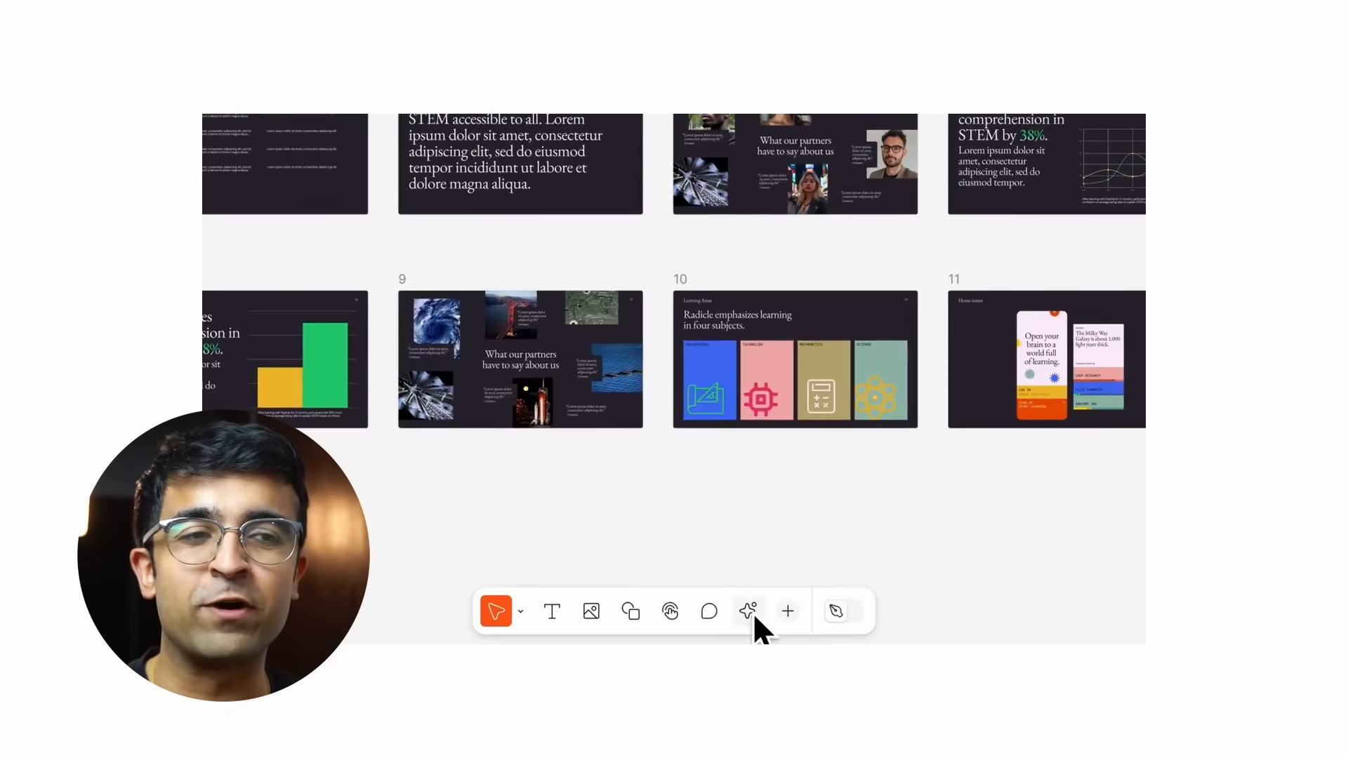
Step: Run the pdf.to.design plugin and import The Big Pitch 2022 PDF's first three pages vertically
left_click(747, 611)
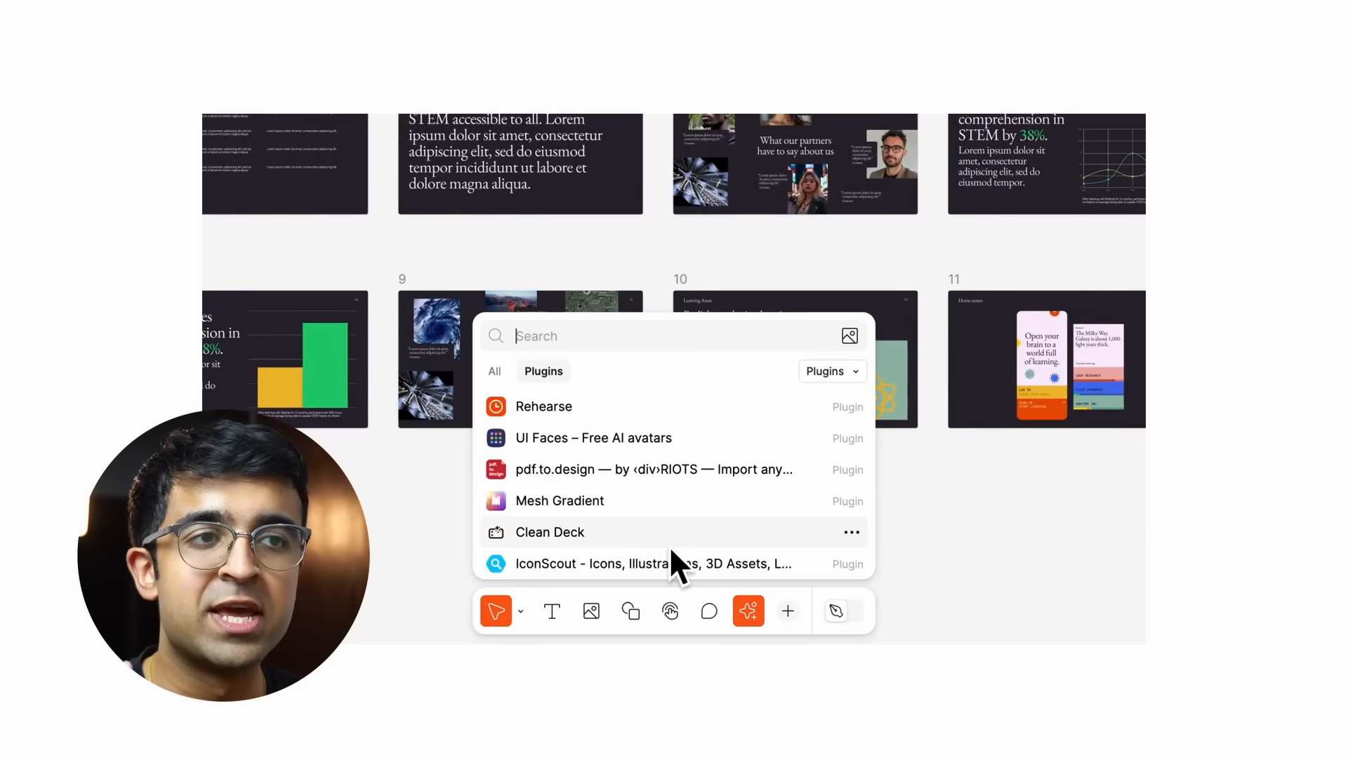
left_click(543, 407)
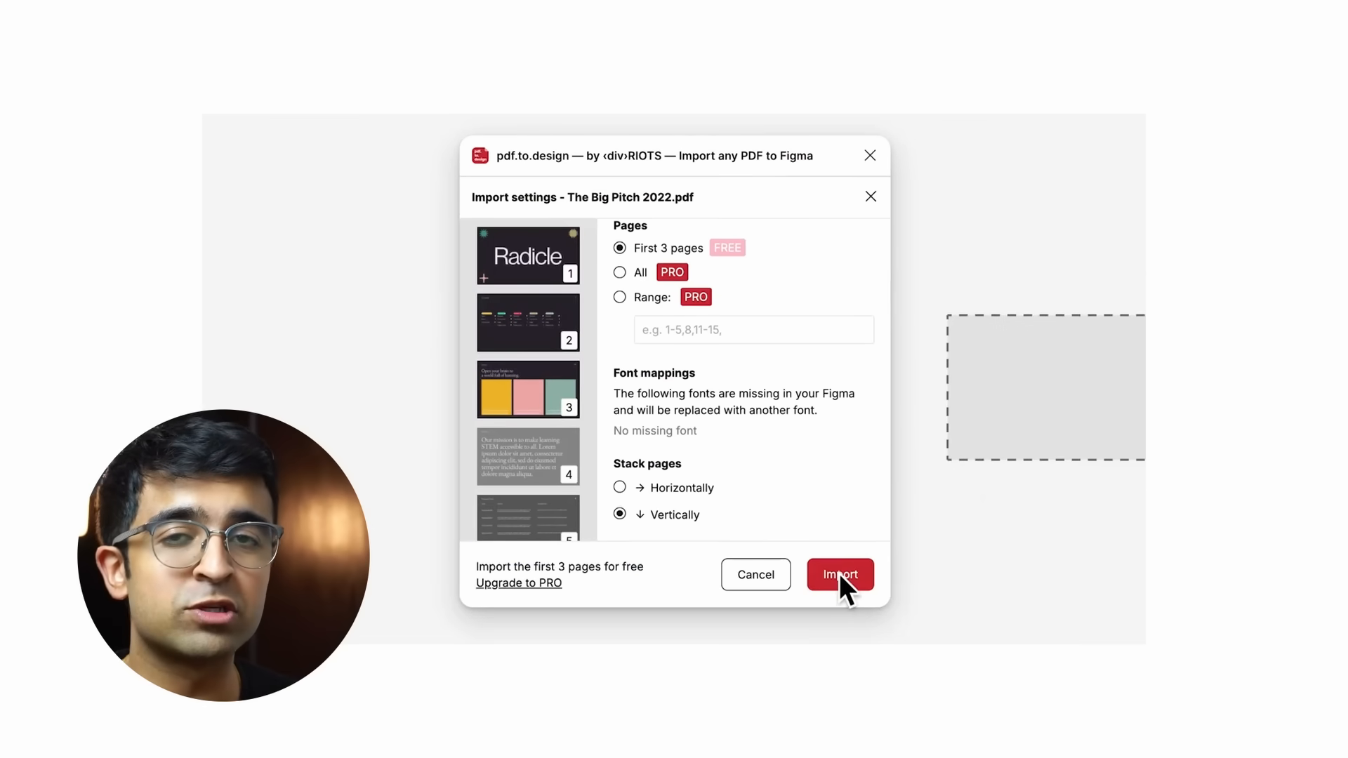
left_click(840, 575)
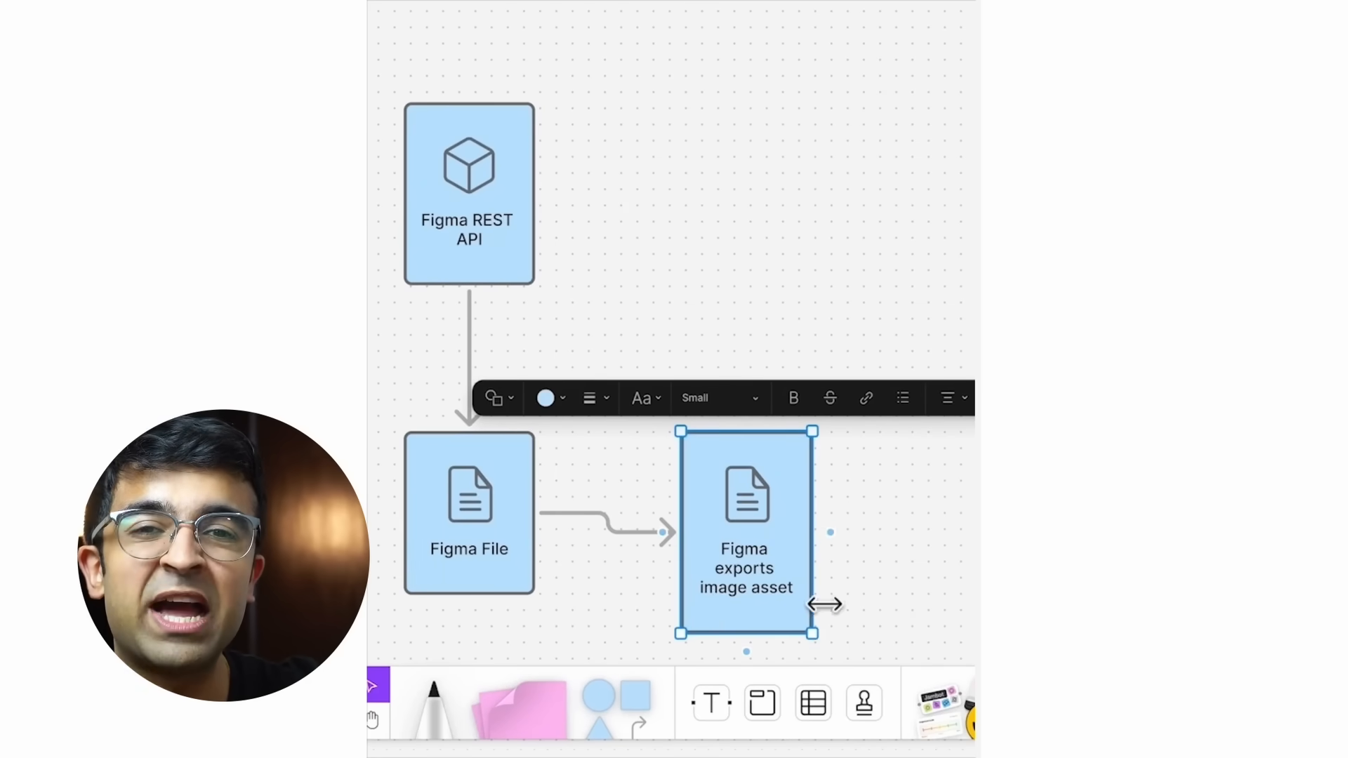
Step: Widen the Figma exports image asset shape, restyle it yellow, and connect it to Figma REST API
left_click_drag(815, 604, 944, 604)
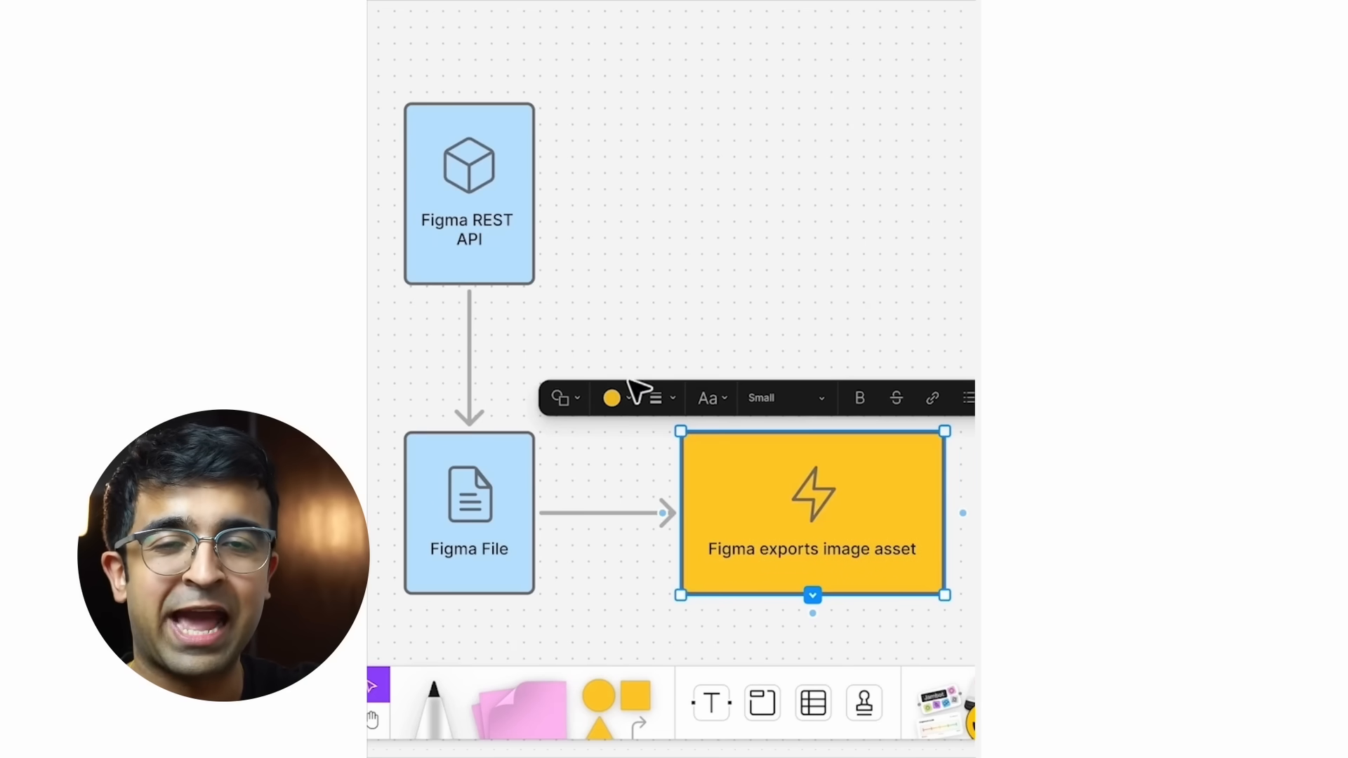
left_click(654, 397)
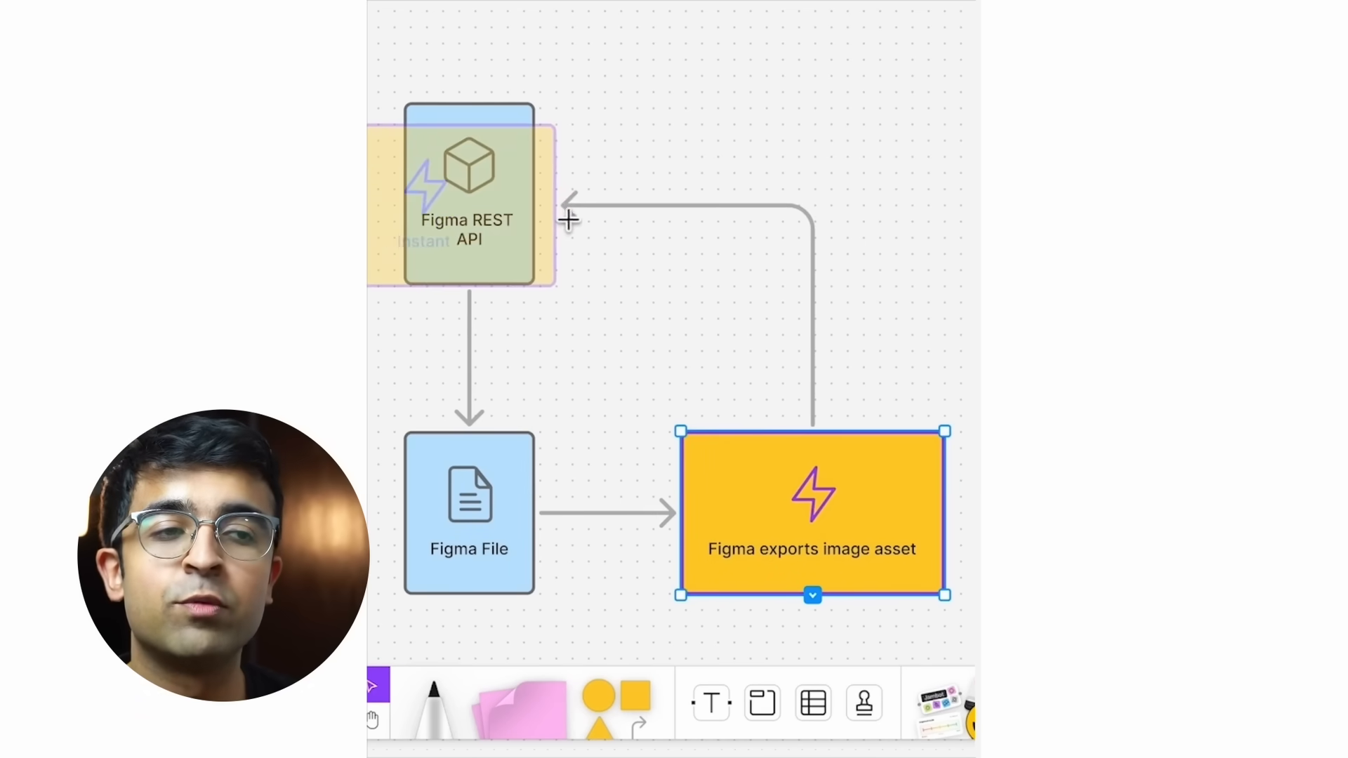
left_click(654, 149)
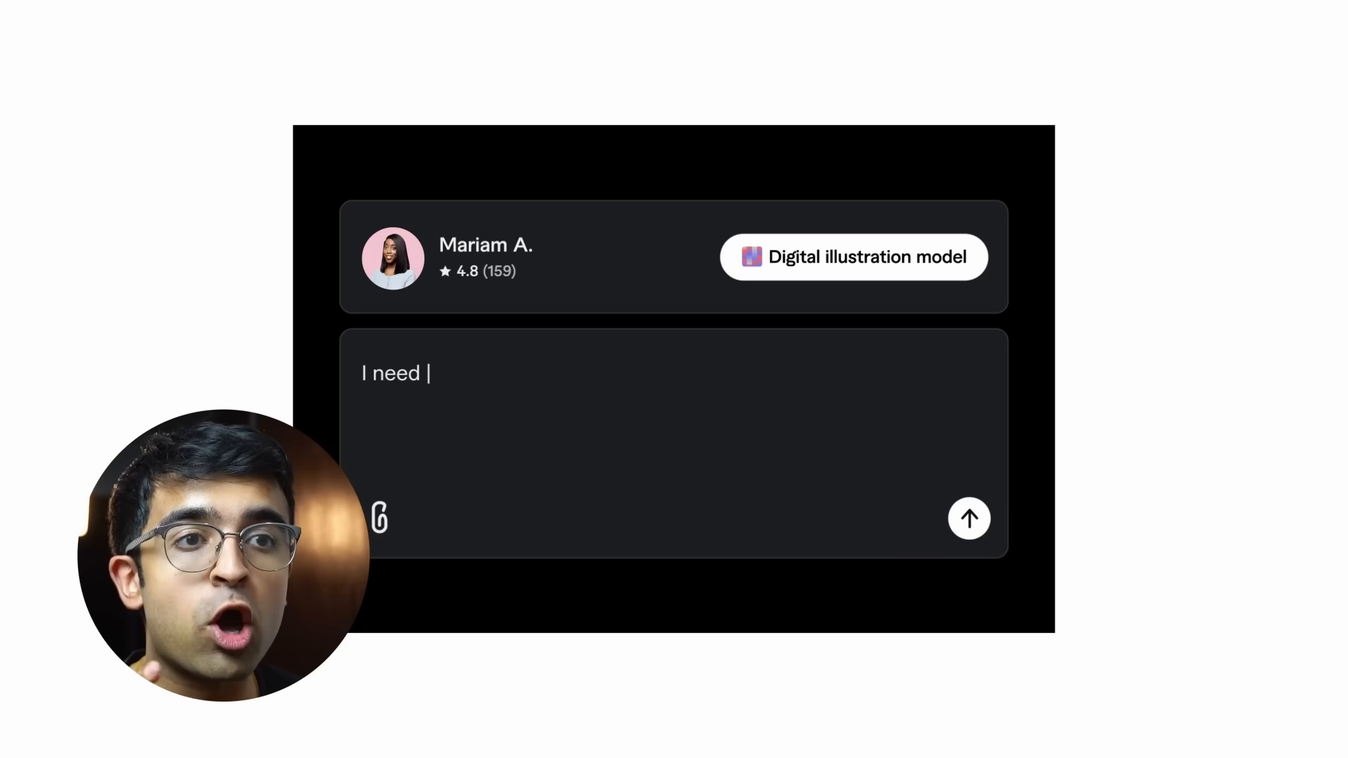
Step: Send a request for an illustration of a black lotus floating on calm water with a glowing center
type("to create an illustration of a black lotus floating on calm water, glowing center, soft gradient background.")
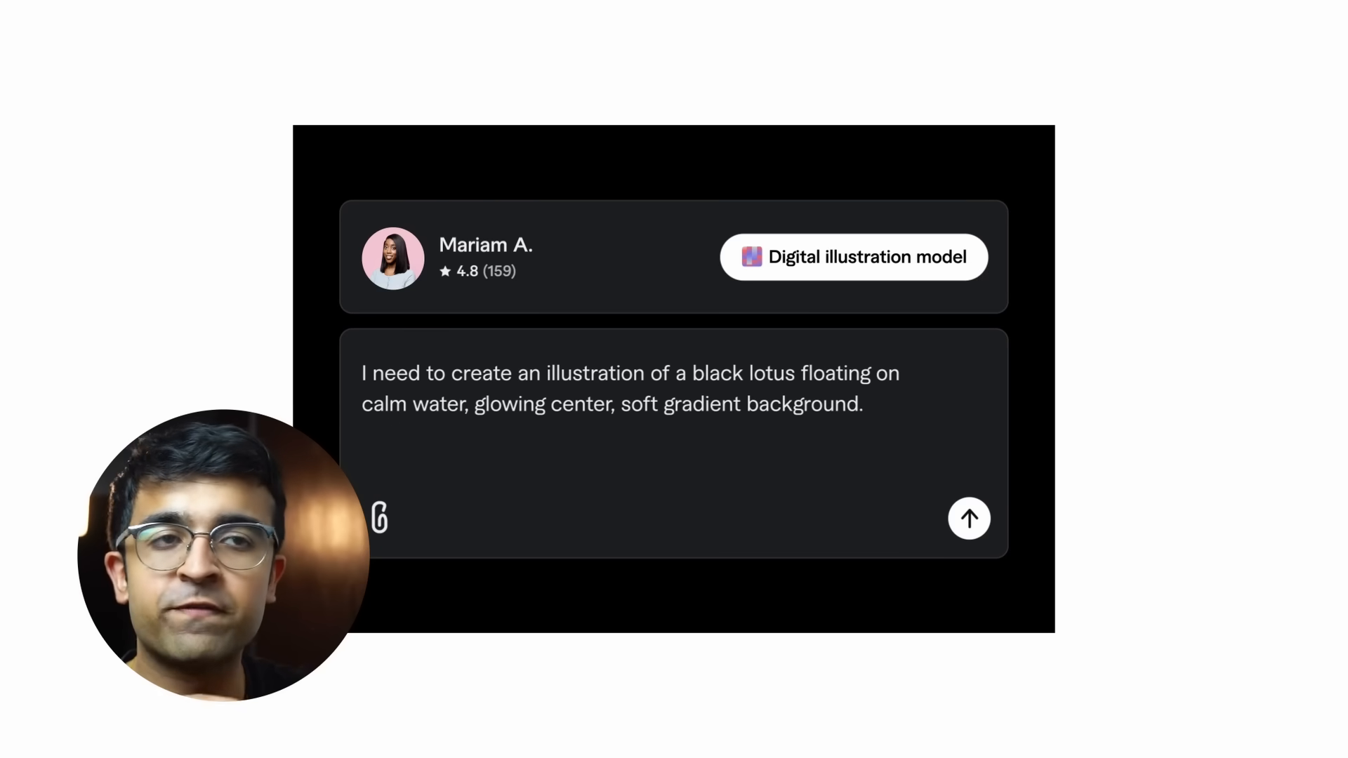
left_click(969, 519)
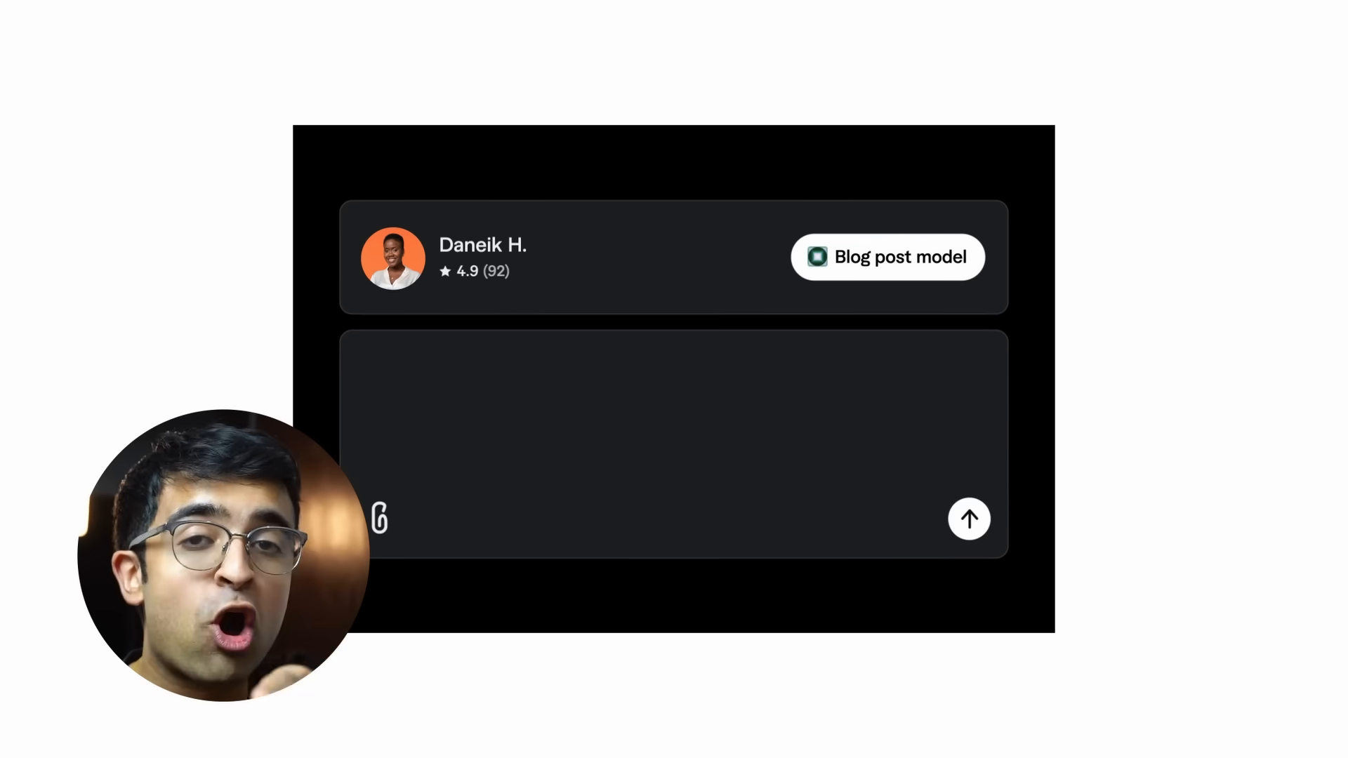
Step: Draft a blog-post request for an engaging, well-structured article on the flavors of Thai cuisine
type("Write an engaging and well-structured article exploring the flavors of Thai cuisine. Maintain an informative yet accessible tone, incorporating cultural insights and real-world")
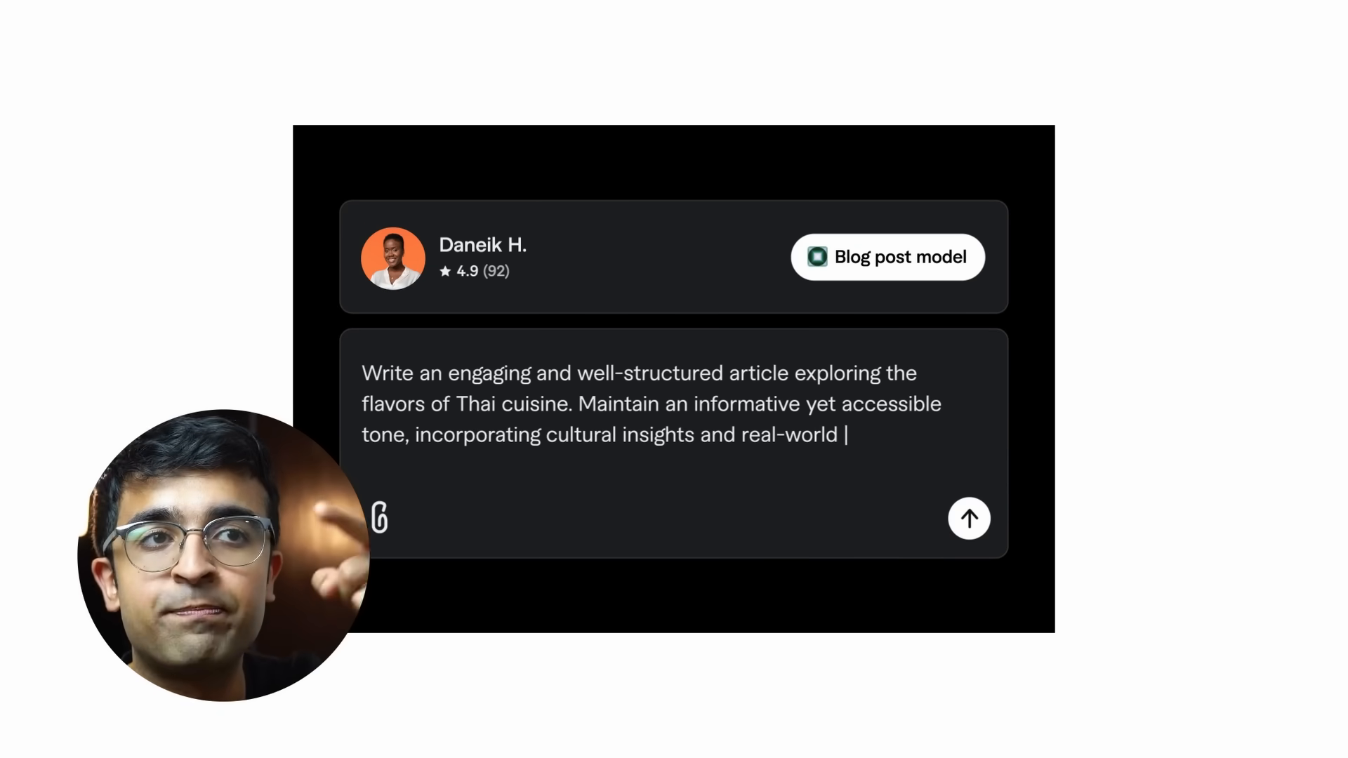
left_click(970, 518)
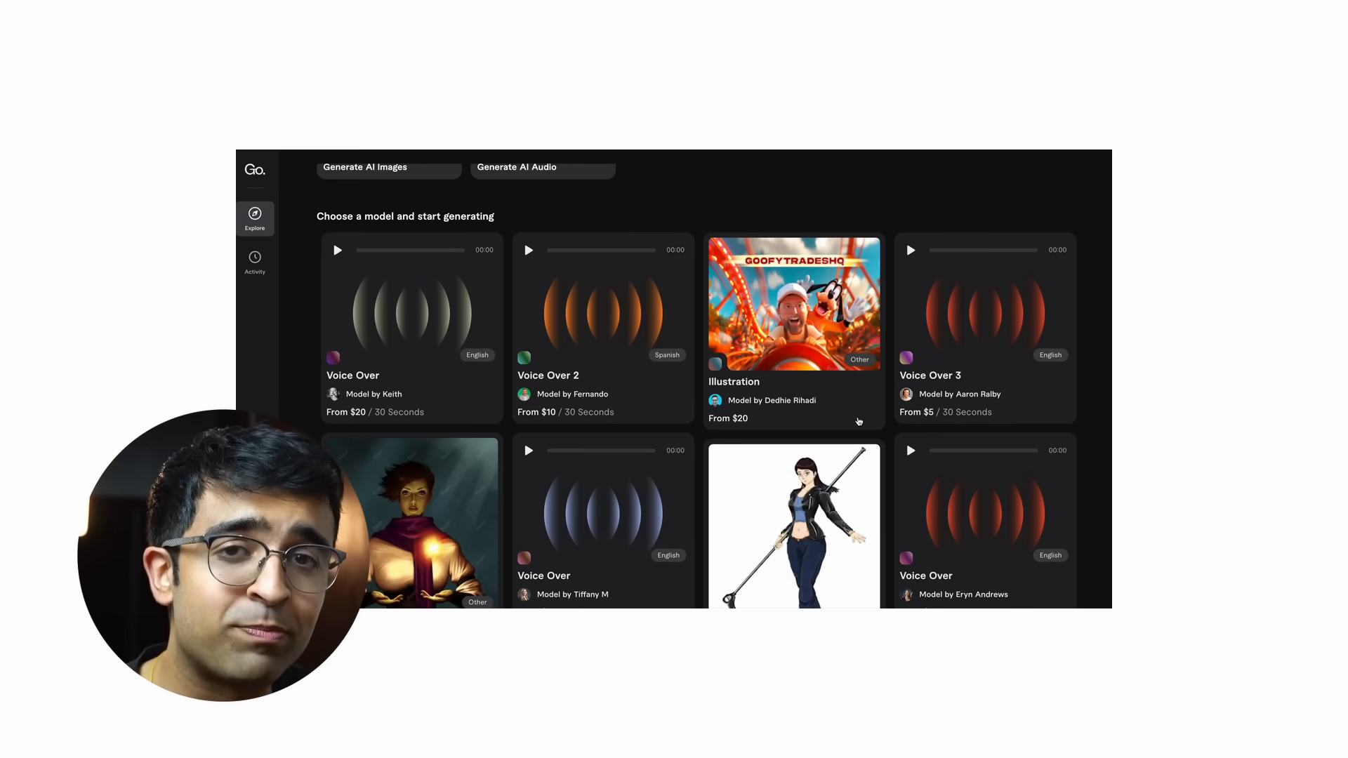
Step: Browse the model grid, send the Thai cuisine article request, then start Generate AI Images from Explore
scroll("down", 3)
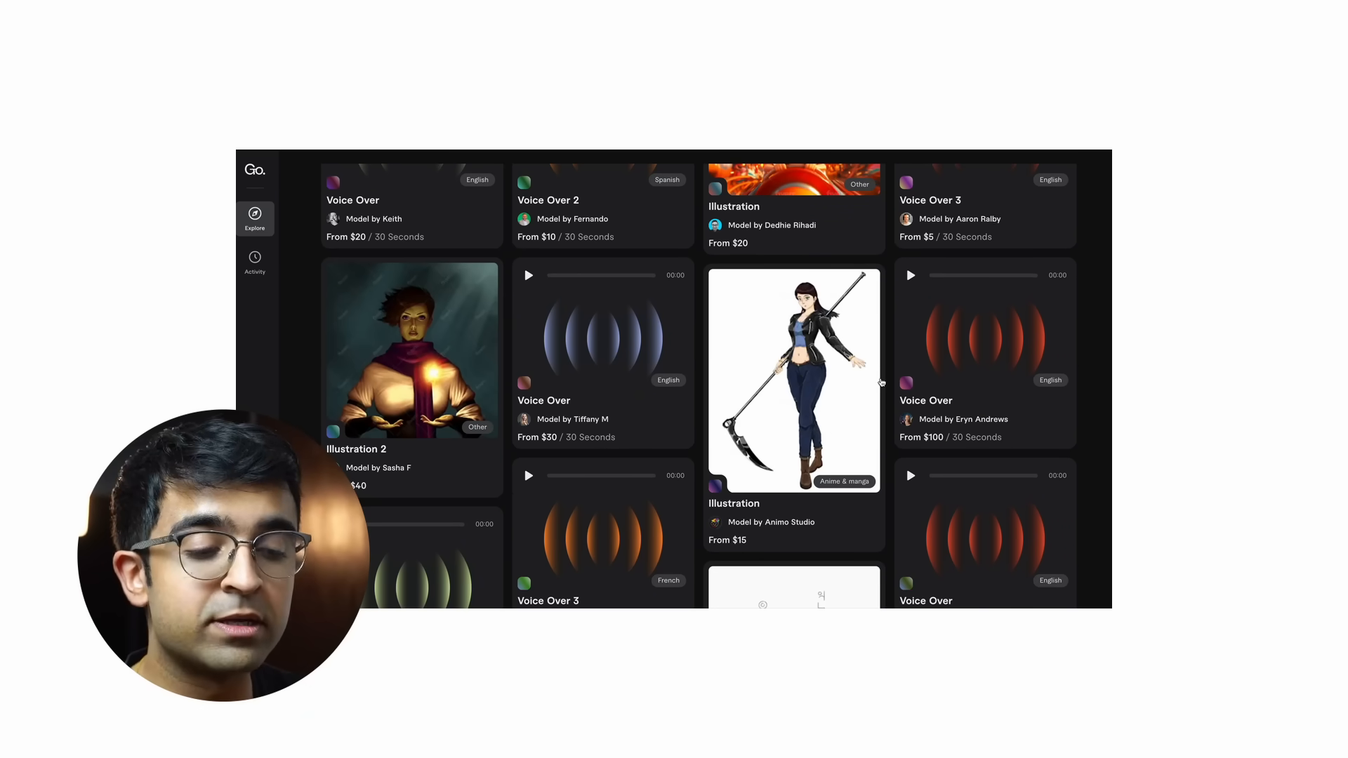
scroll("down", 3)
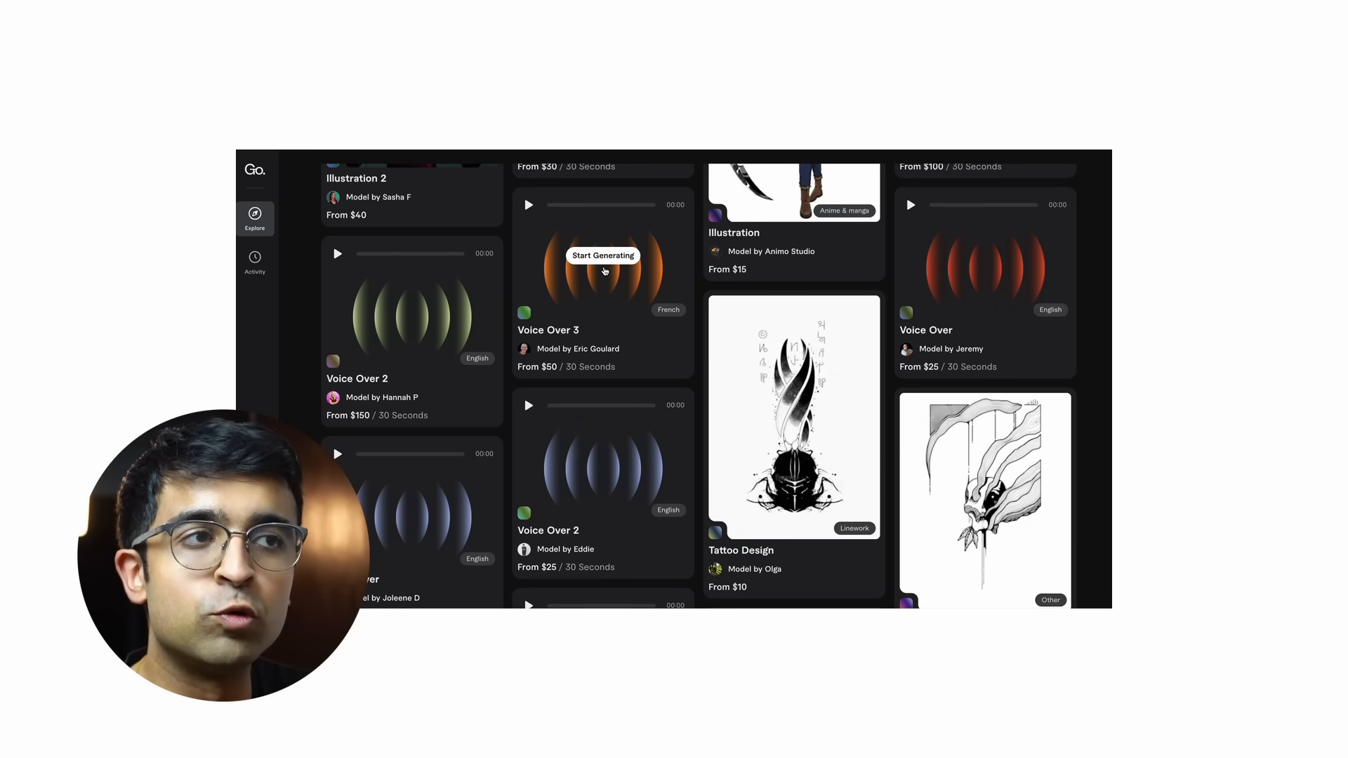
scroll("down", 3)
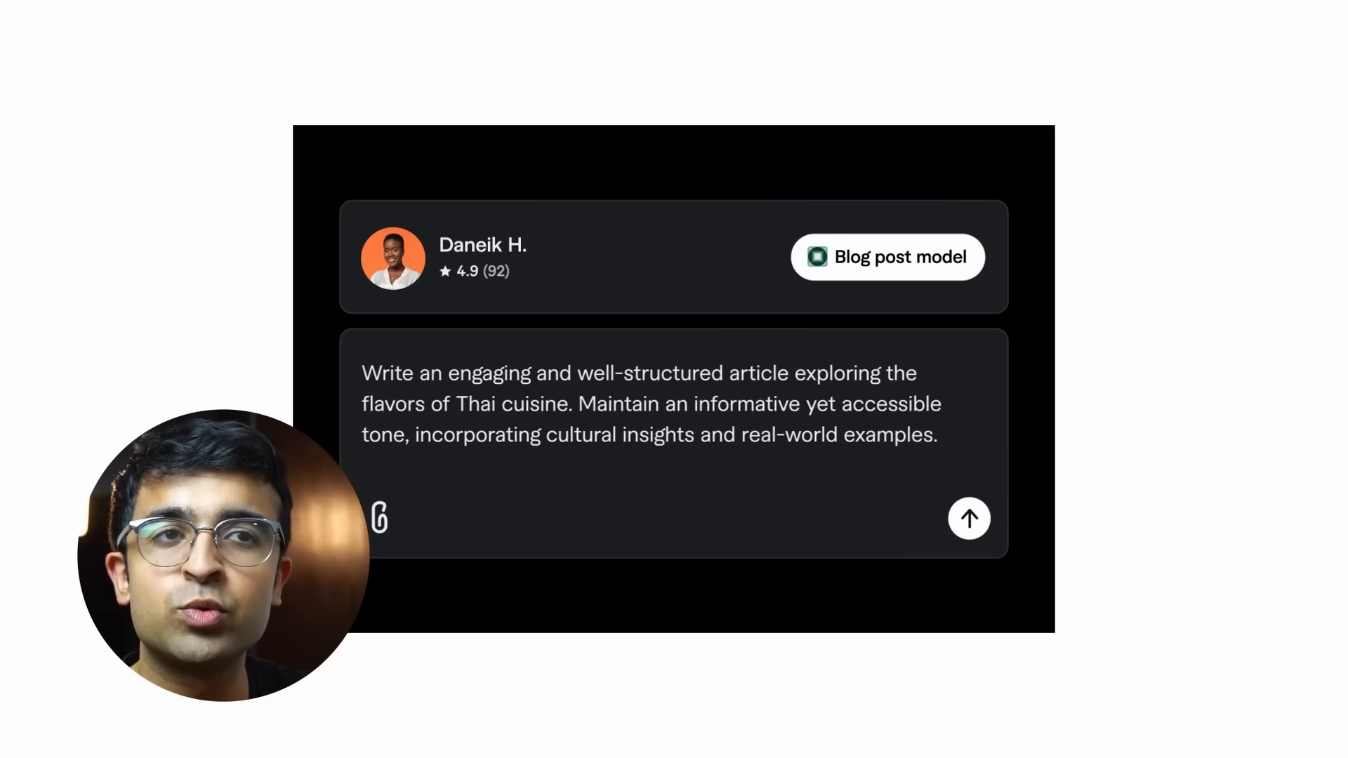
left_click(969, 519)
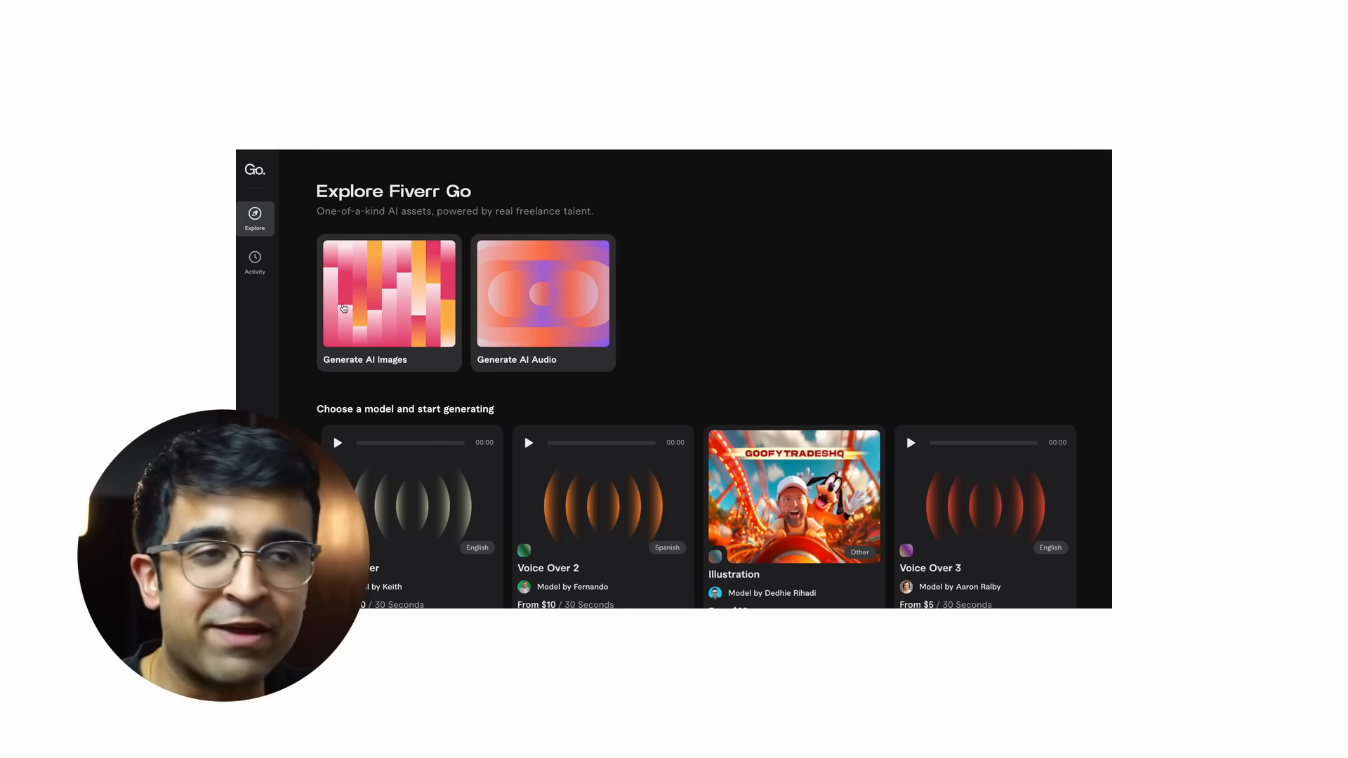
left_click(388, 295)
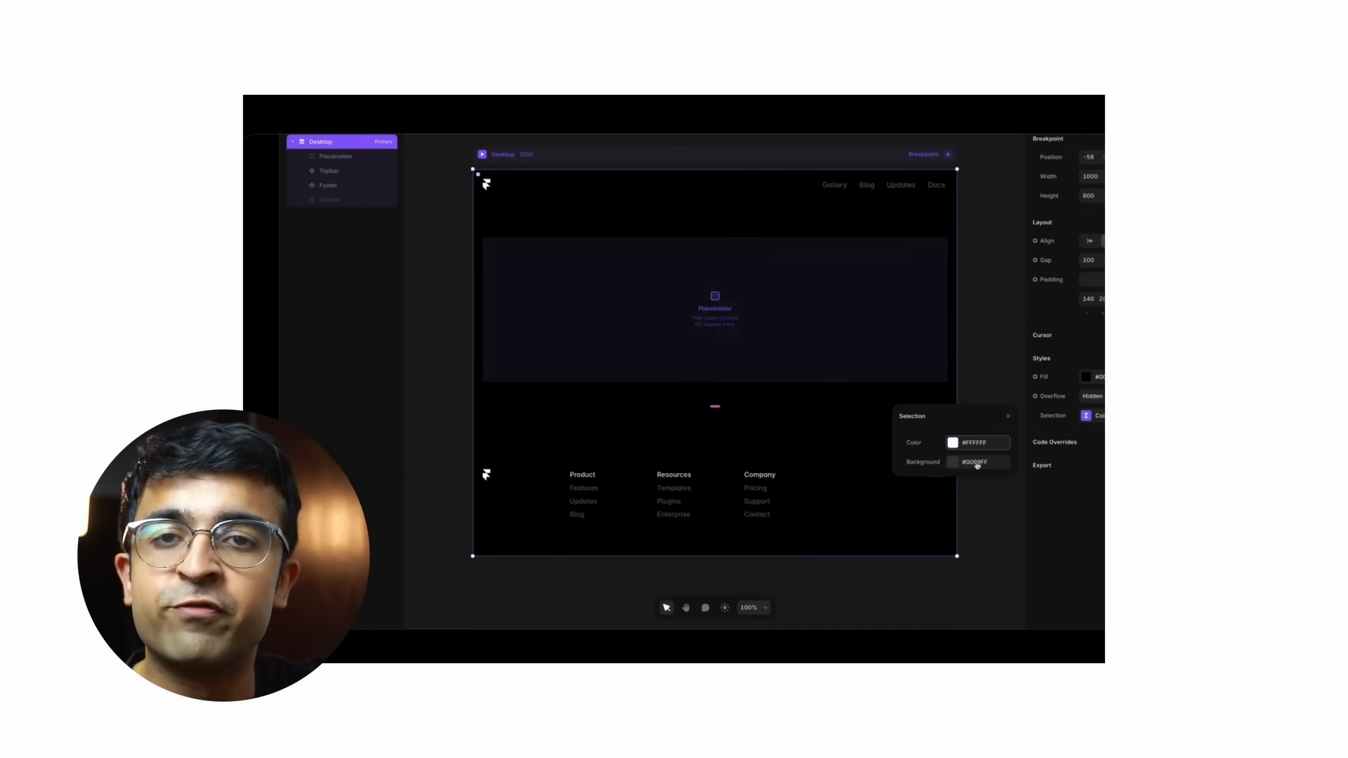
Step: Adjust the selection background colour, then preview the site and visit its Updates page
left_click(976, 463)
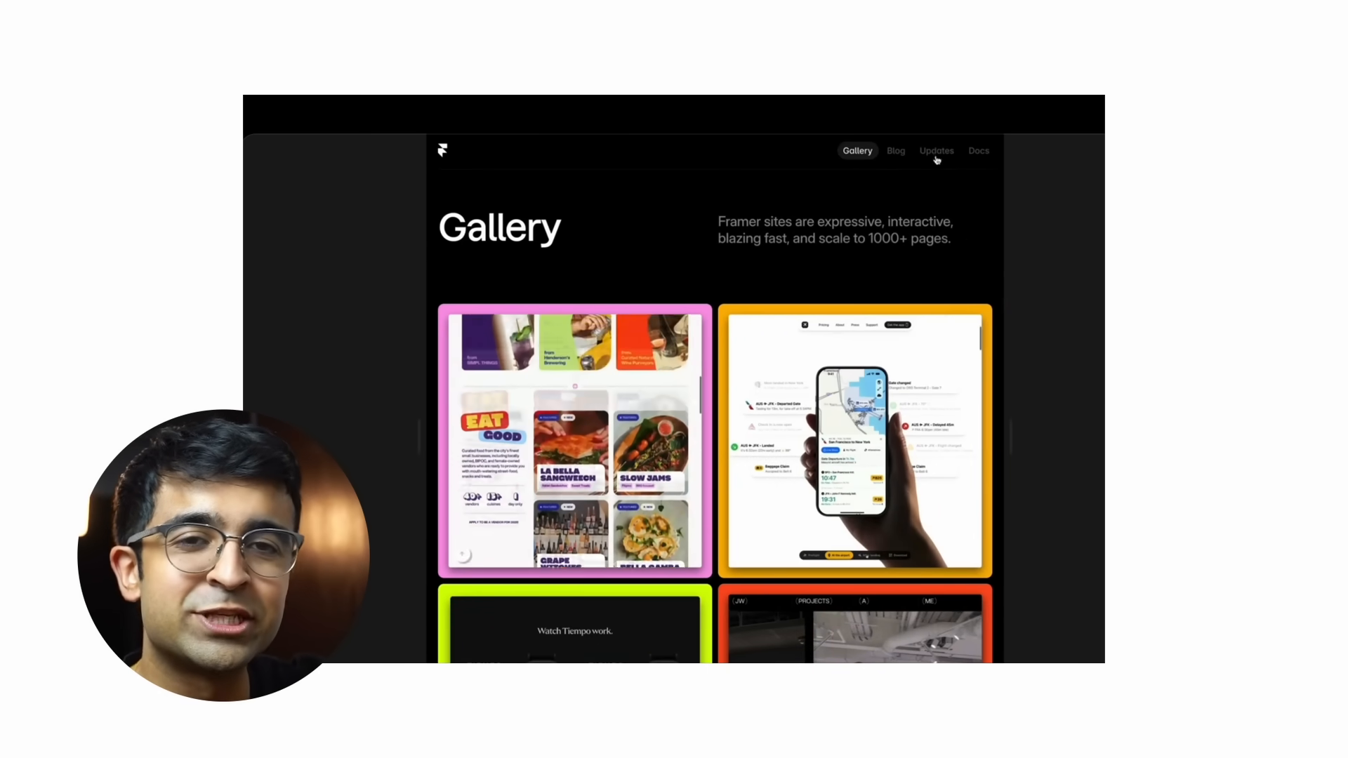
left_click(936, 150)
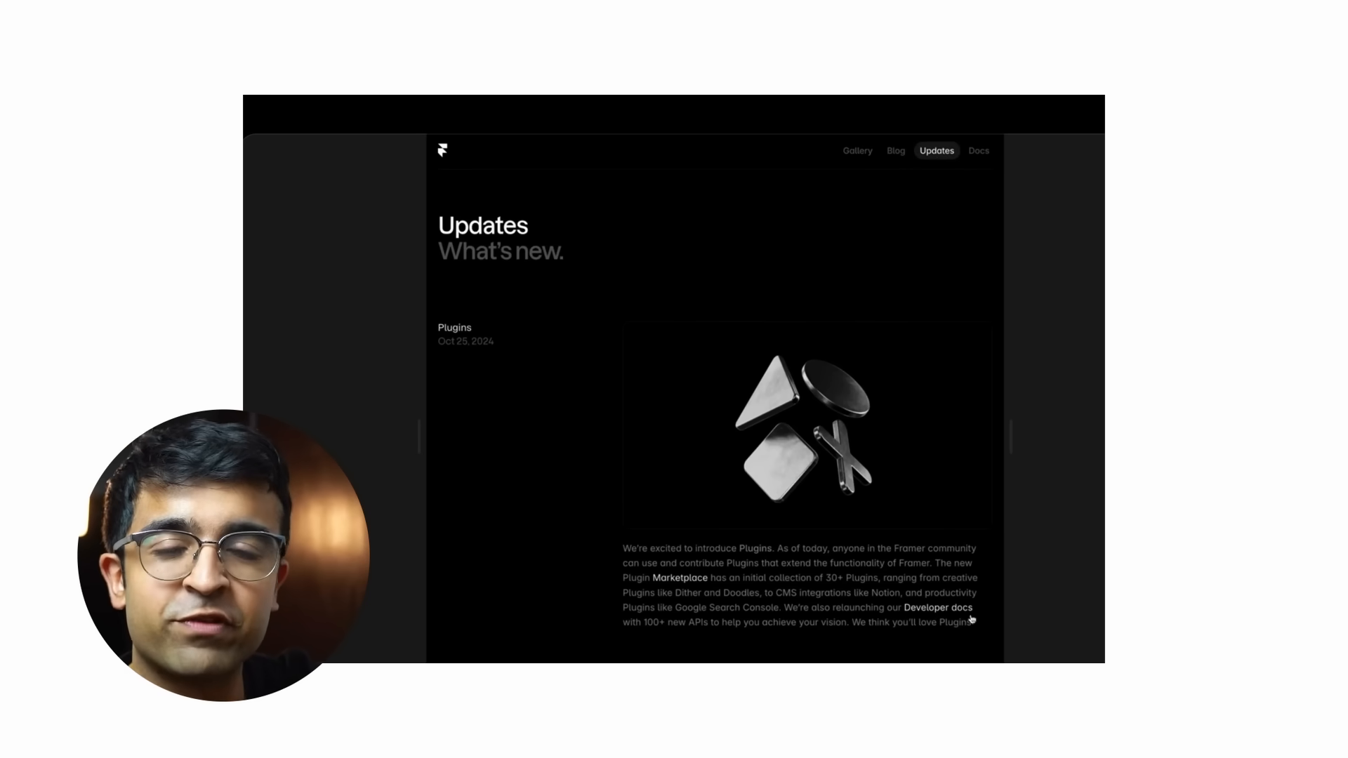
left_click_drag(623, 550, 975, 622)
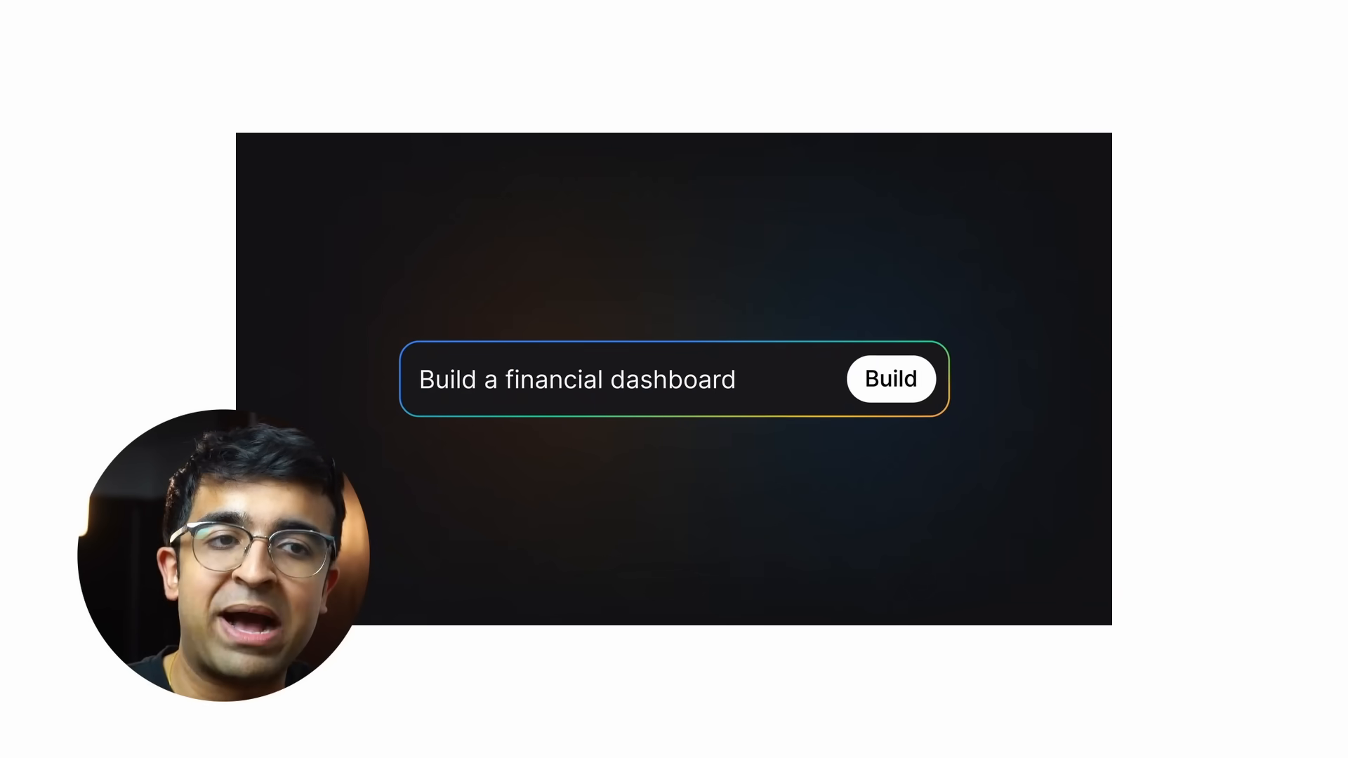
Step: Replace the prompt with 'Build a website with a cha' and start the build
type("Build a website with a cha")
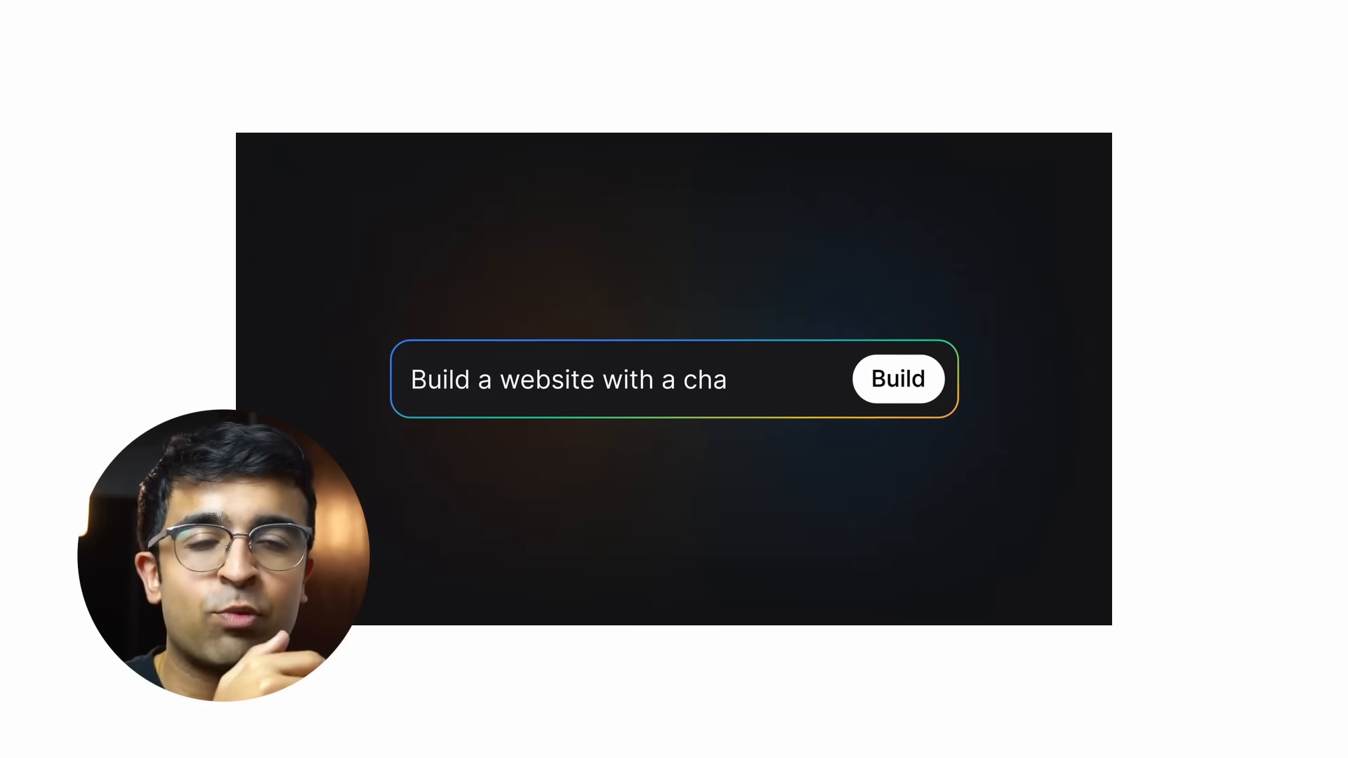
left_click(899, 379)
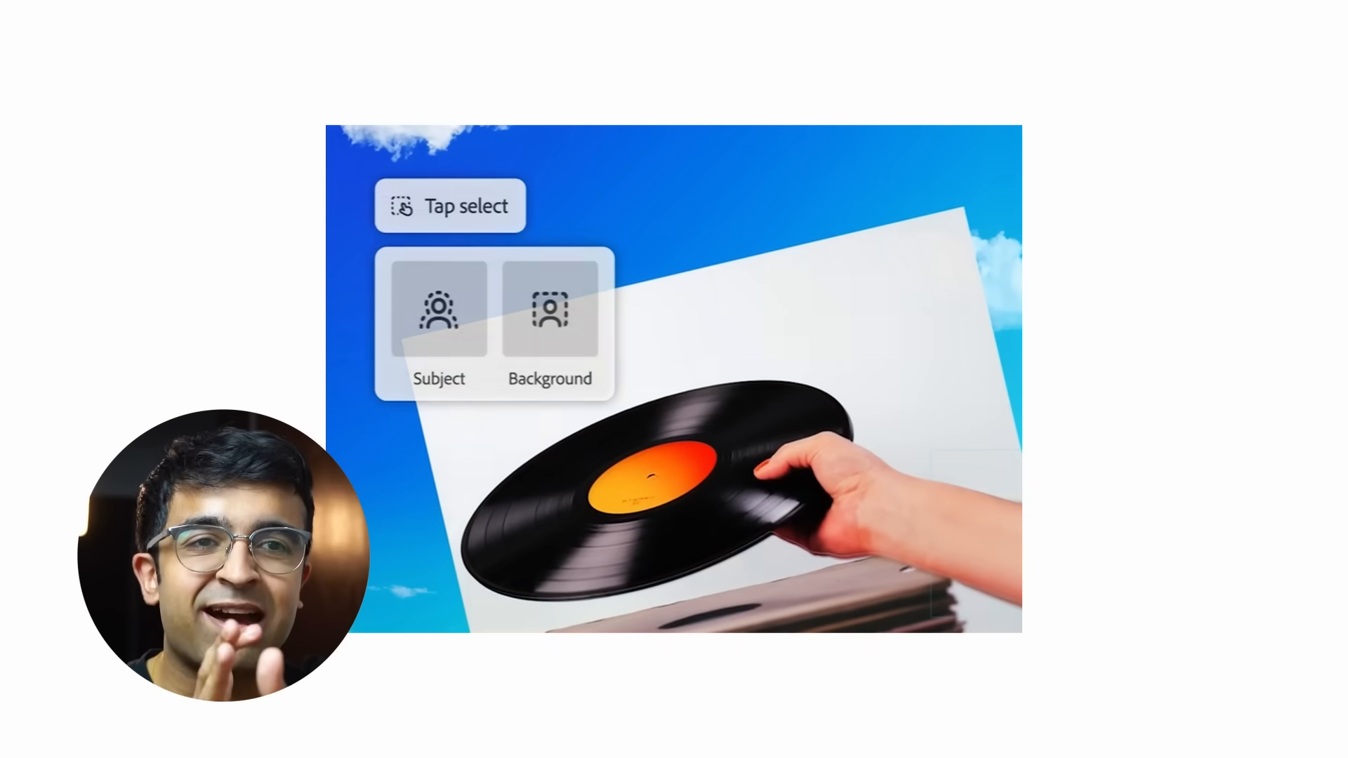
Step: Outline the tulip stem and generate 'Green lea' leaves inside the selected area
left_click(550, 323)
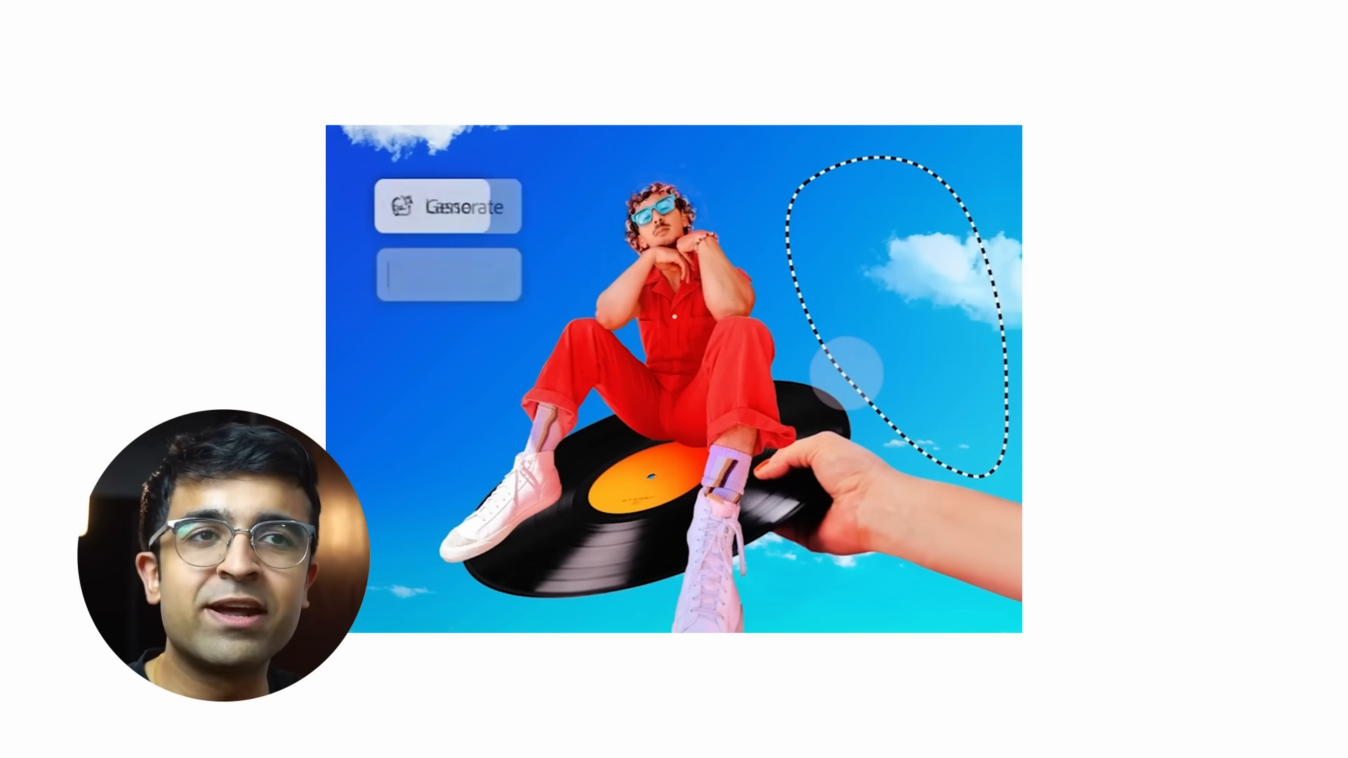
type("Green lea")
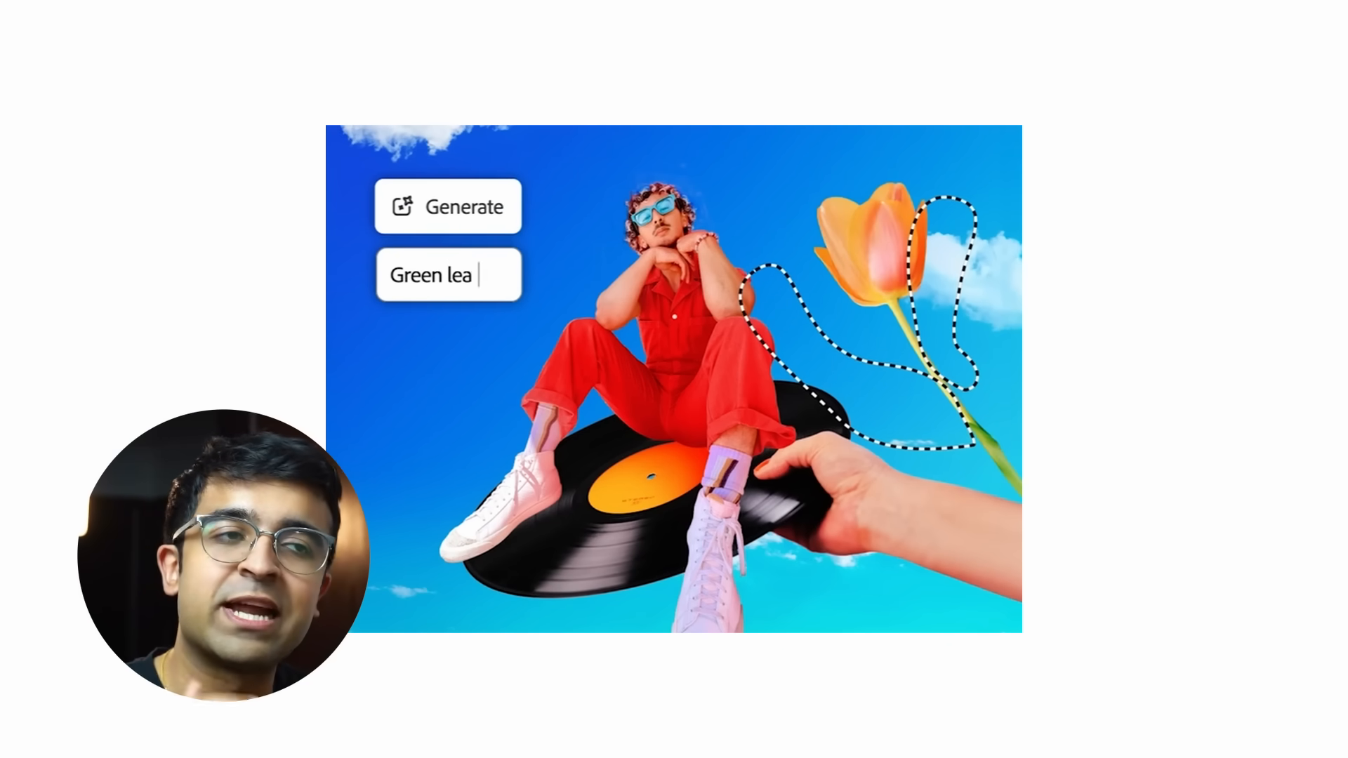
left_click(448, 207)
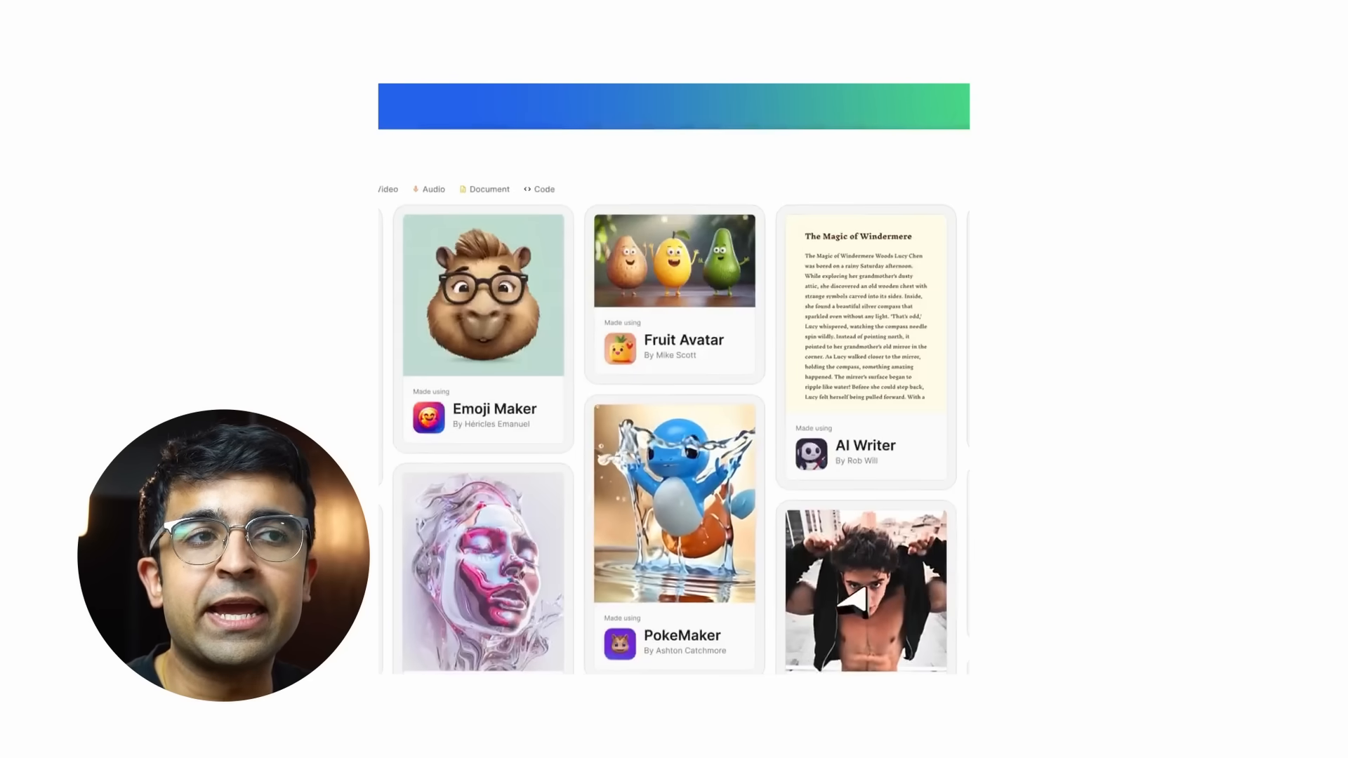
Step: Show the Webdraw community gallery with app cards like Emoji Maker, Fruit Avatar and PokeMaker
left_click(484, 292)
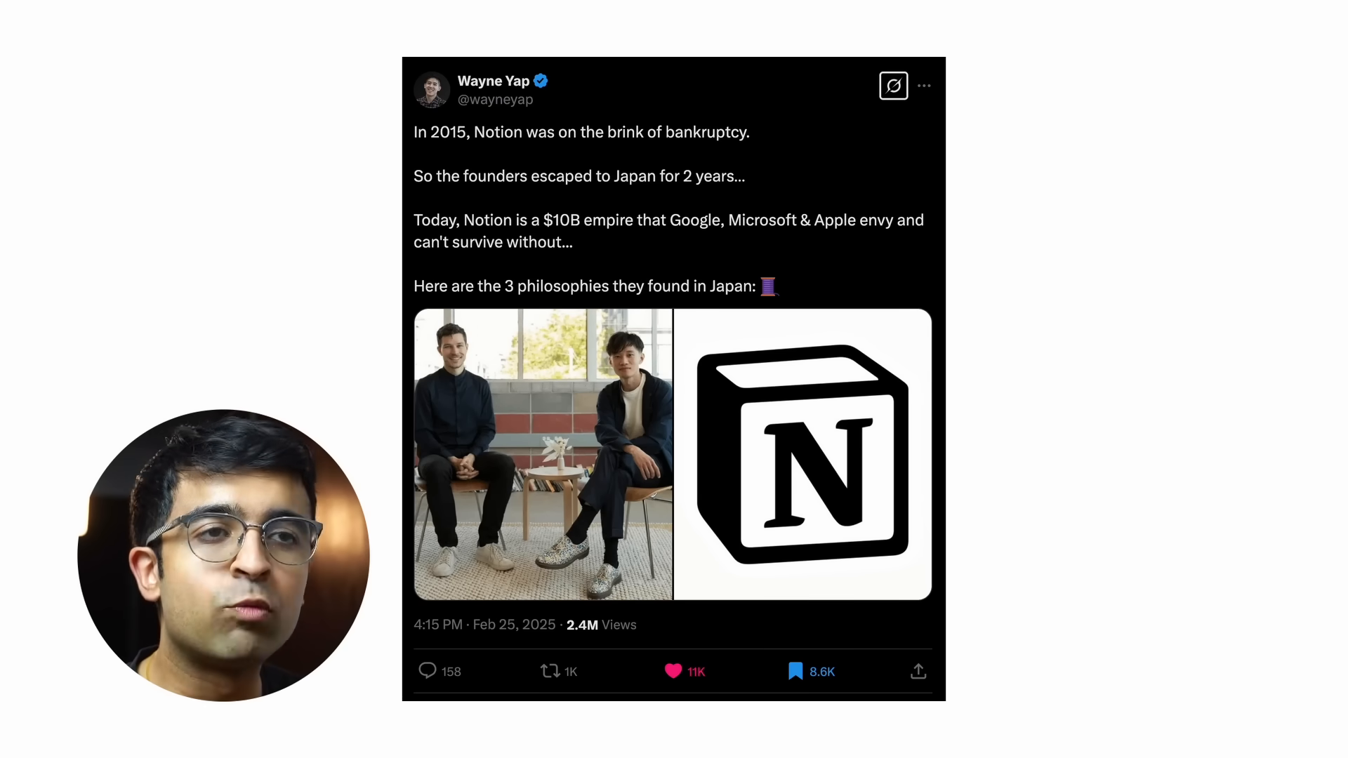
Step: Scroll through the Notion thread past the Japan escape, Zen focus, craftsmanship and 2018 relaunch tweets
scroll("down", 3)
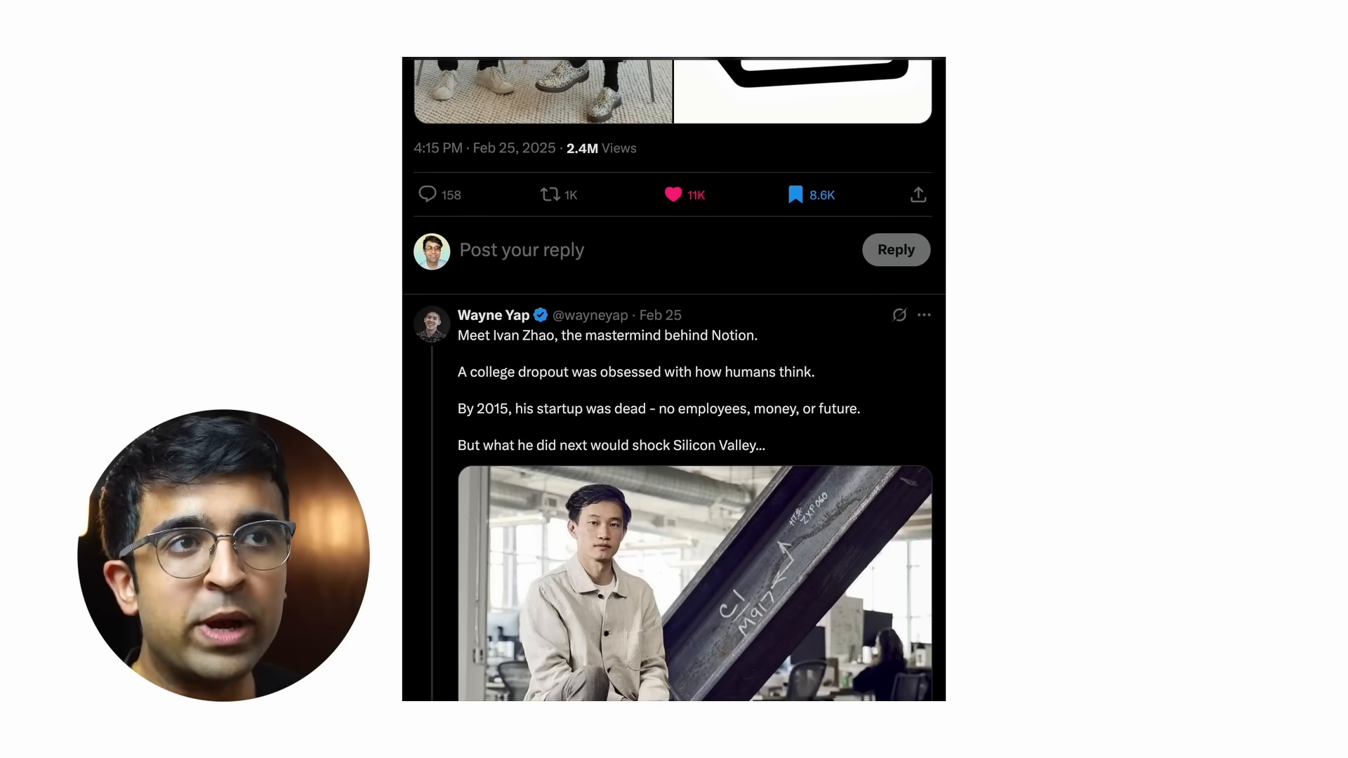
scroll("down", 3)
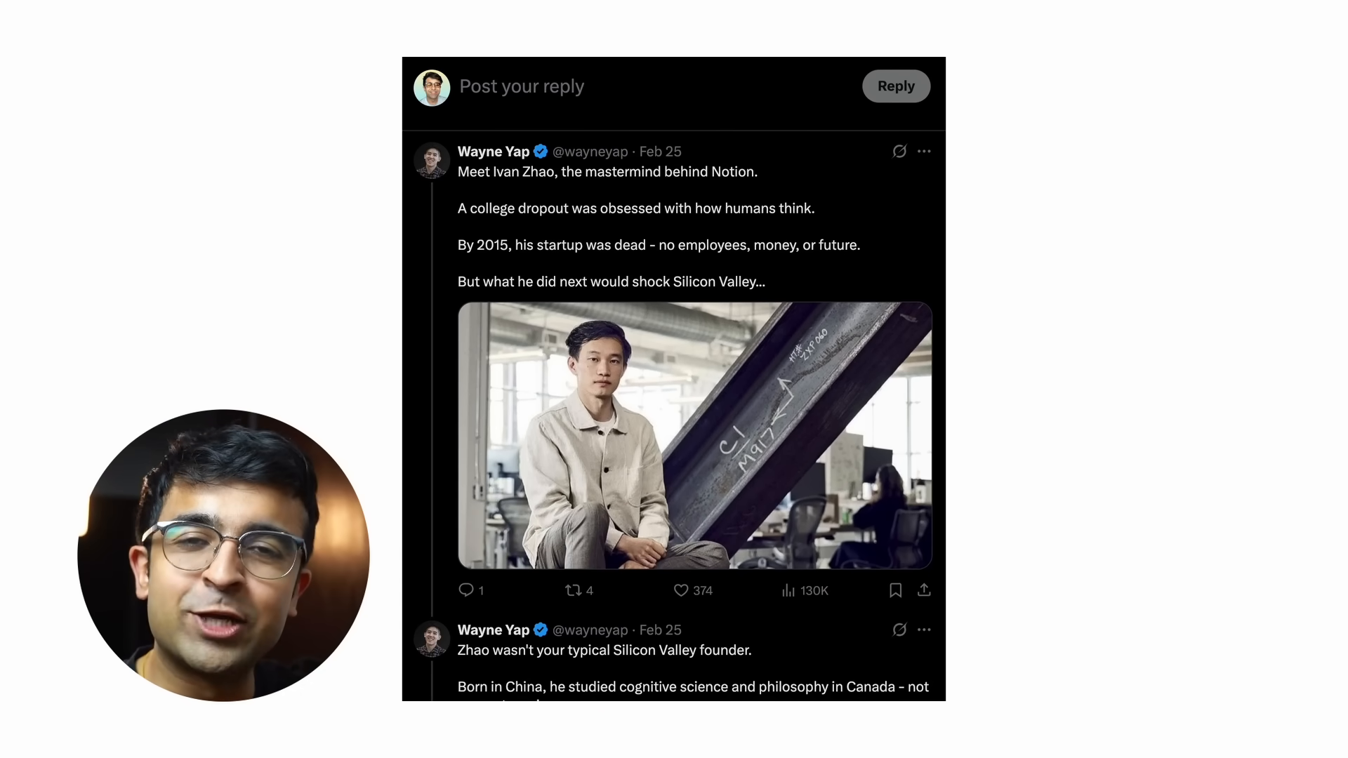
scroll("down", 3)
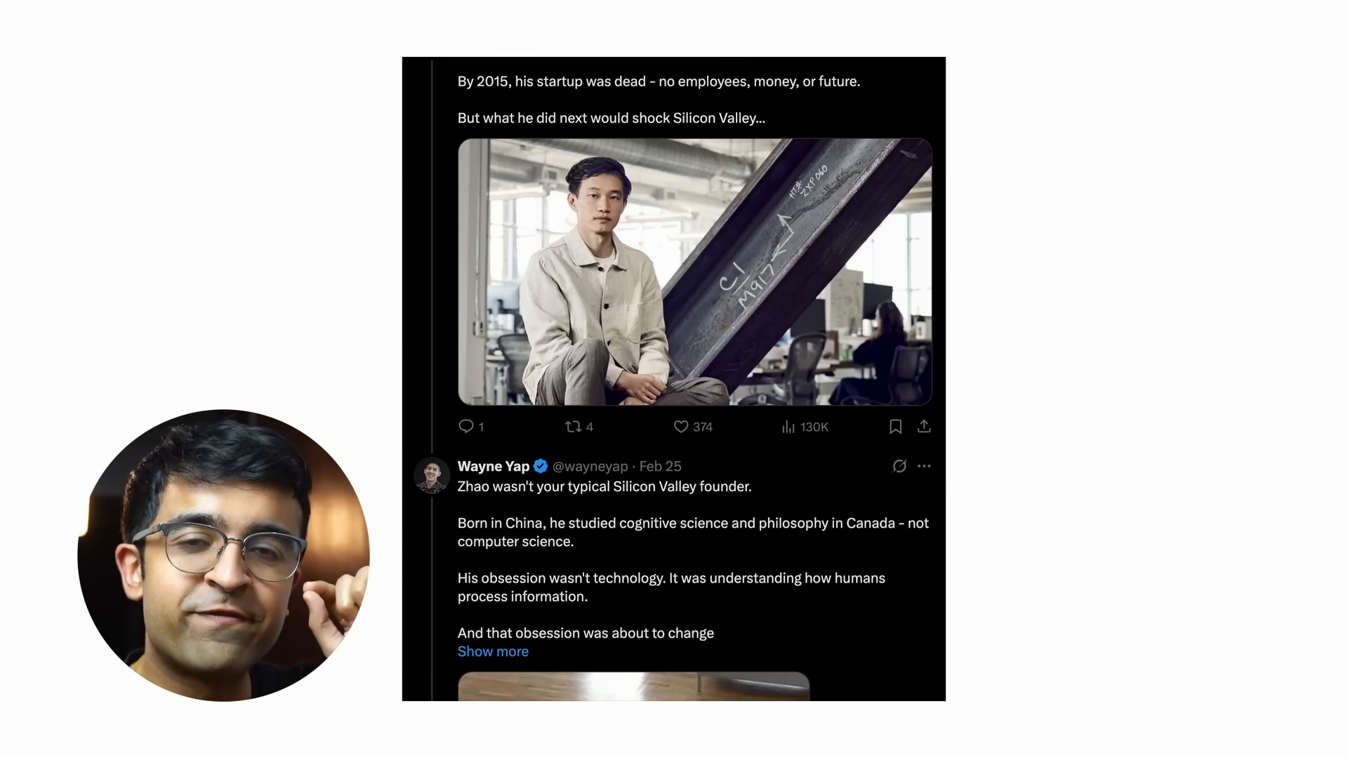
scroll("down", 3)
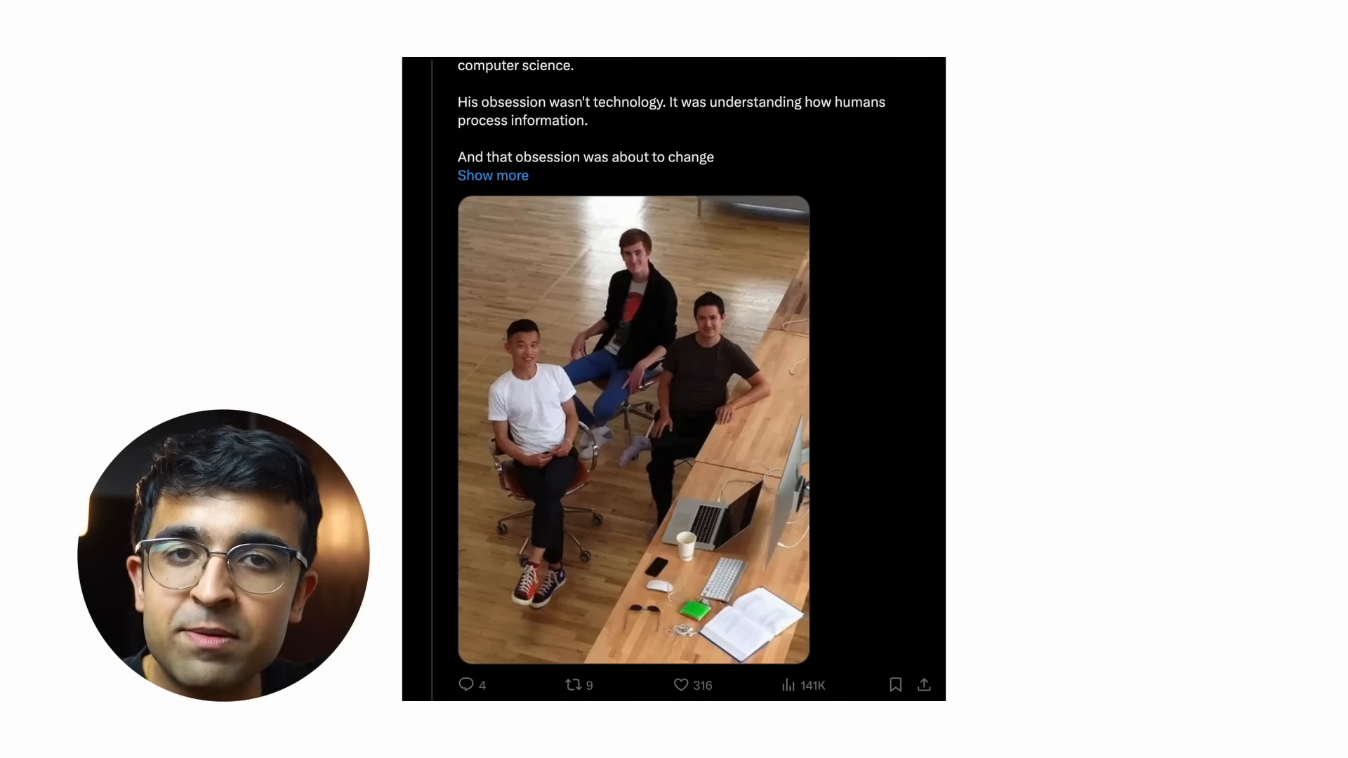
scroll("down", 3)
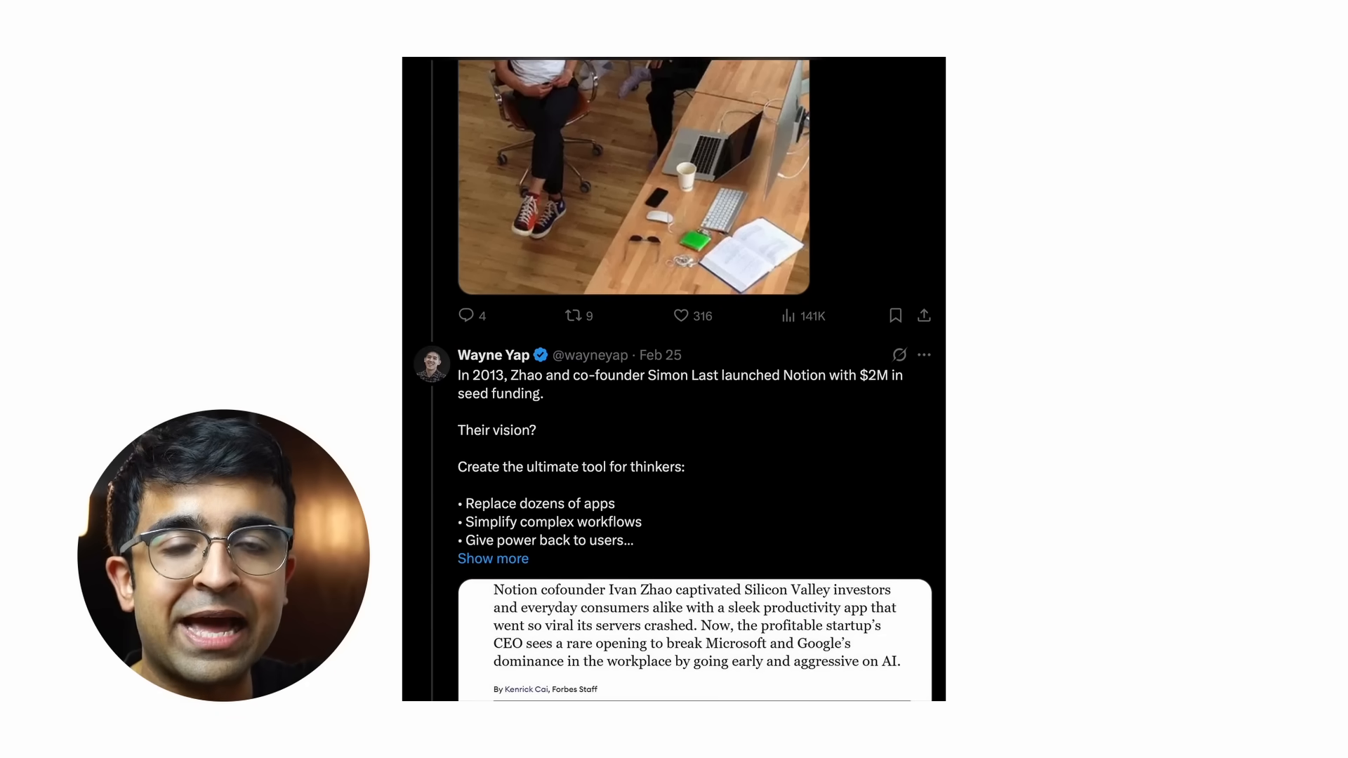
scroll("down", 3)
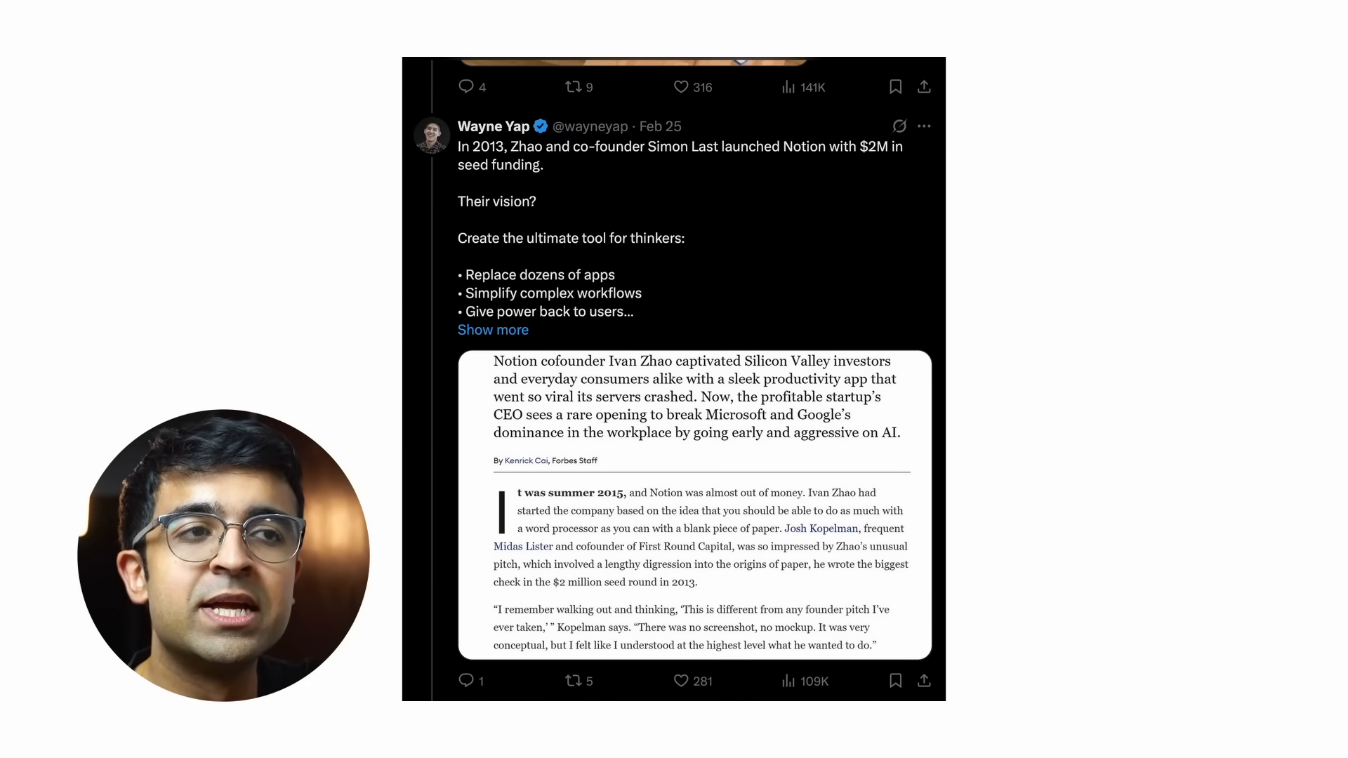
scroll("down", 3)
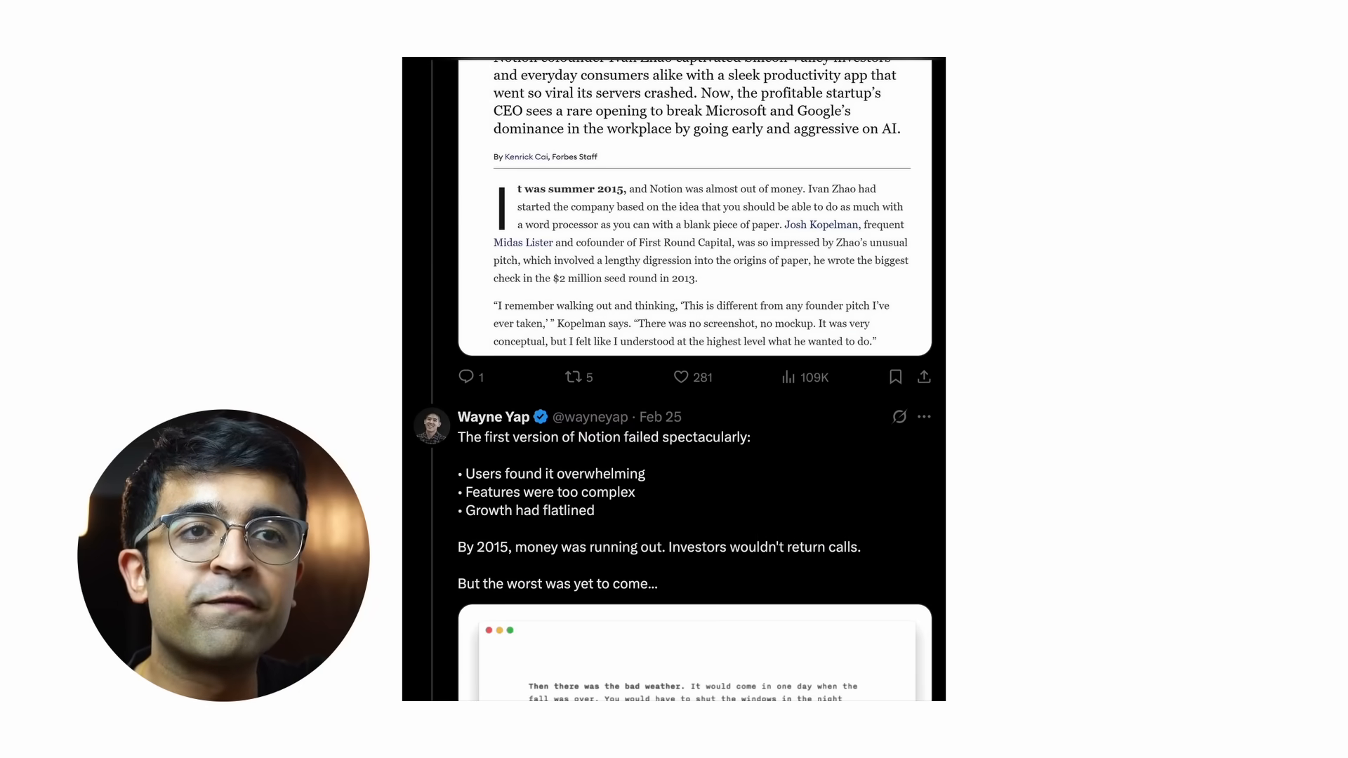
scroll("down", 3)
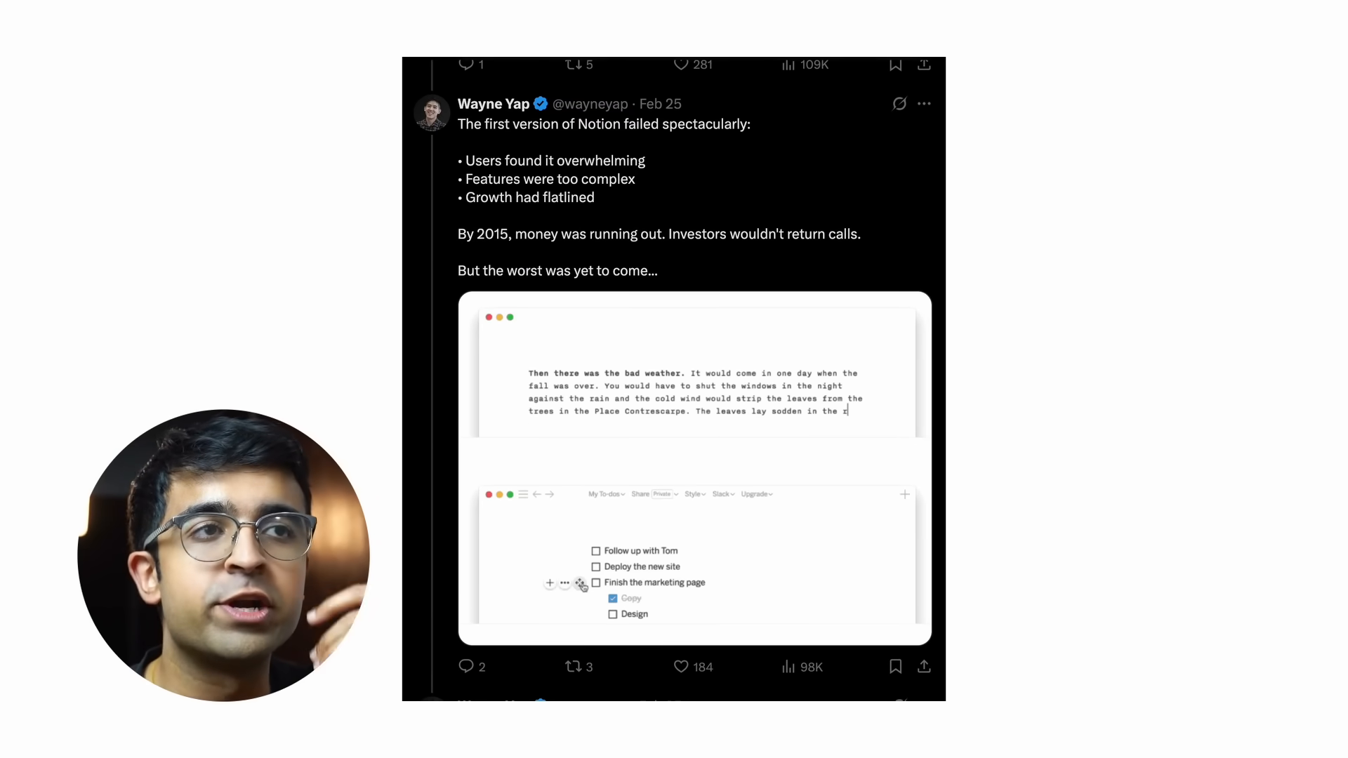
scroll("down", 3)
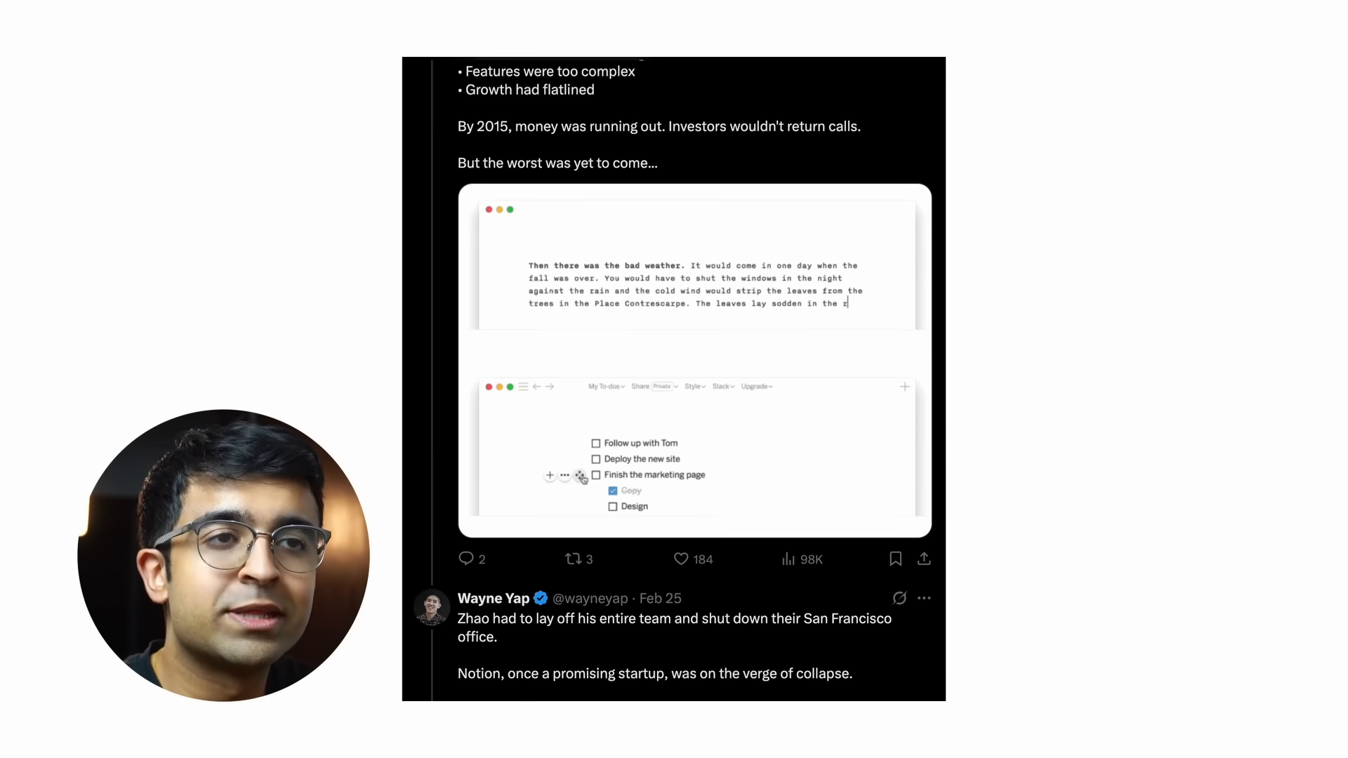
scroll("down", 3)
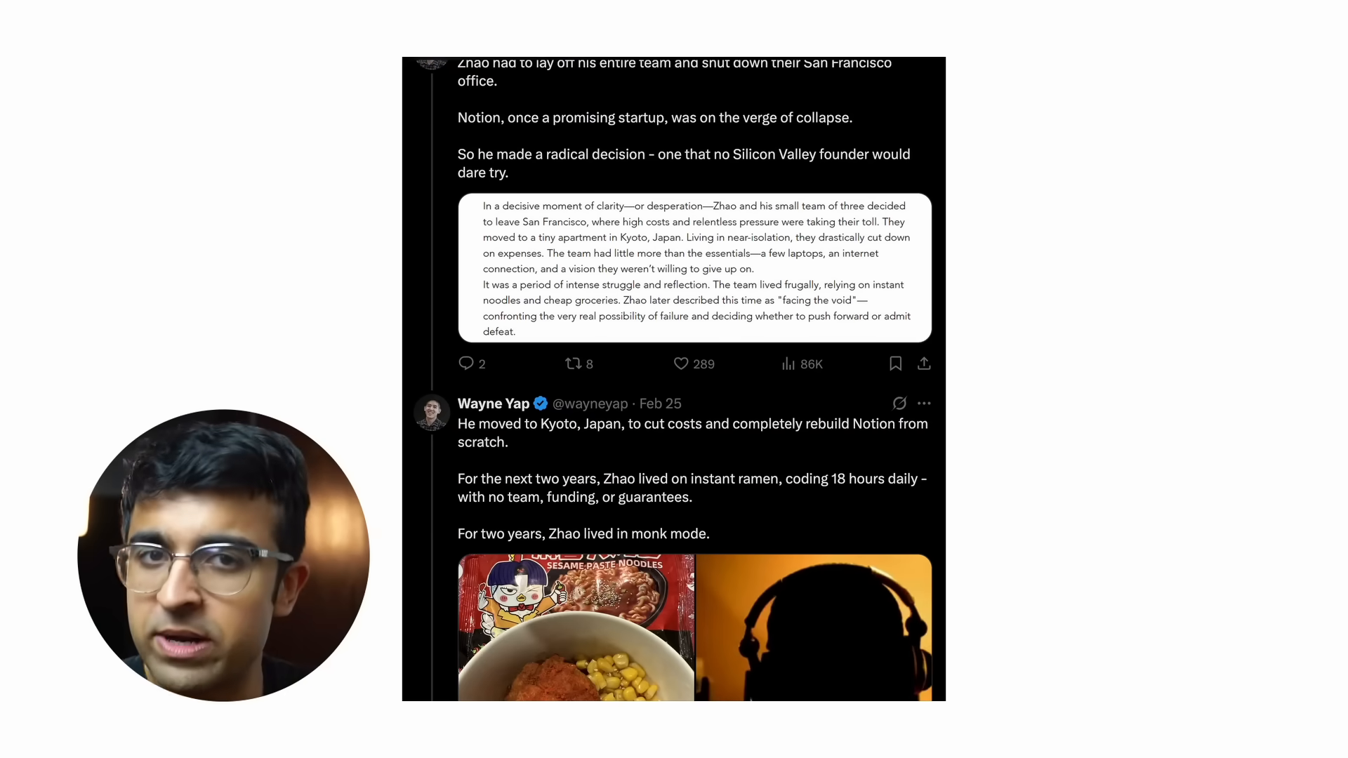
scroll("down", 3)
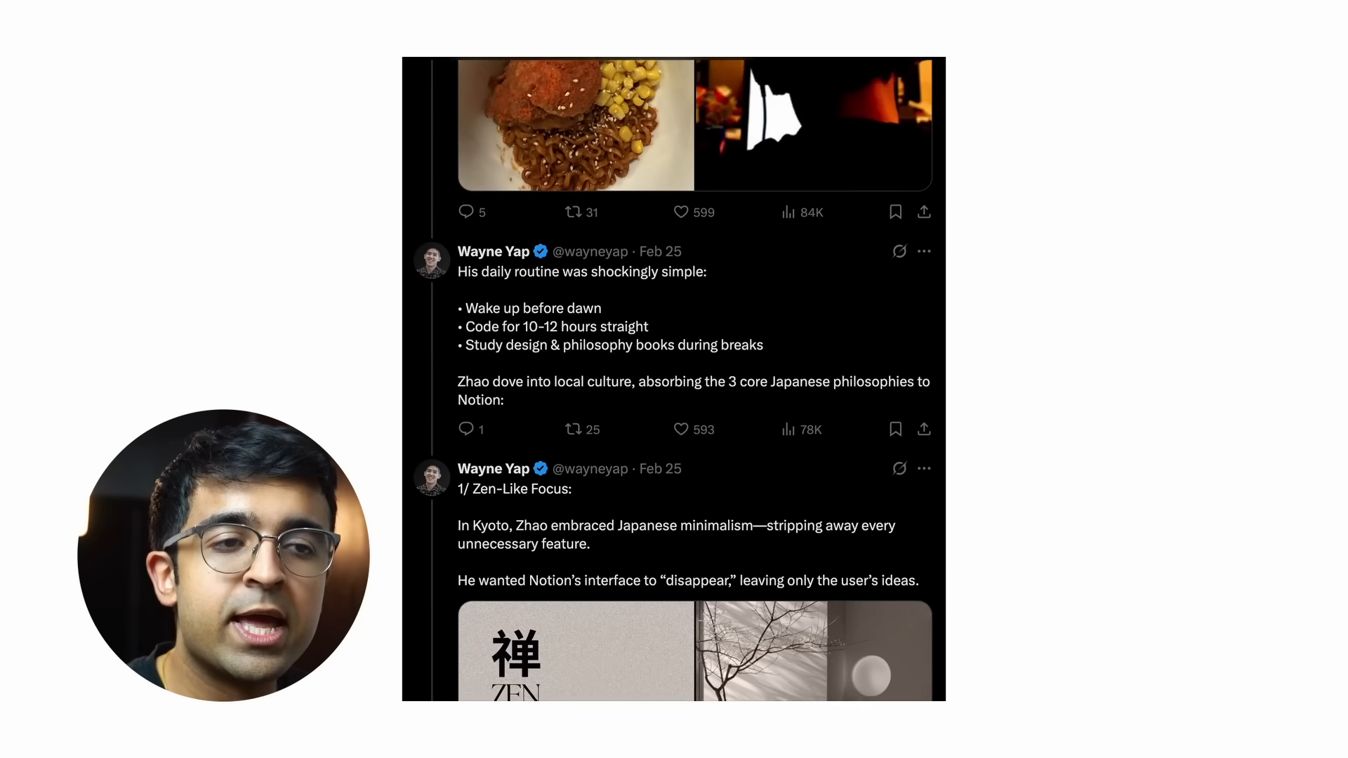
scroll("down", 3)
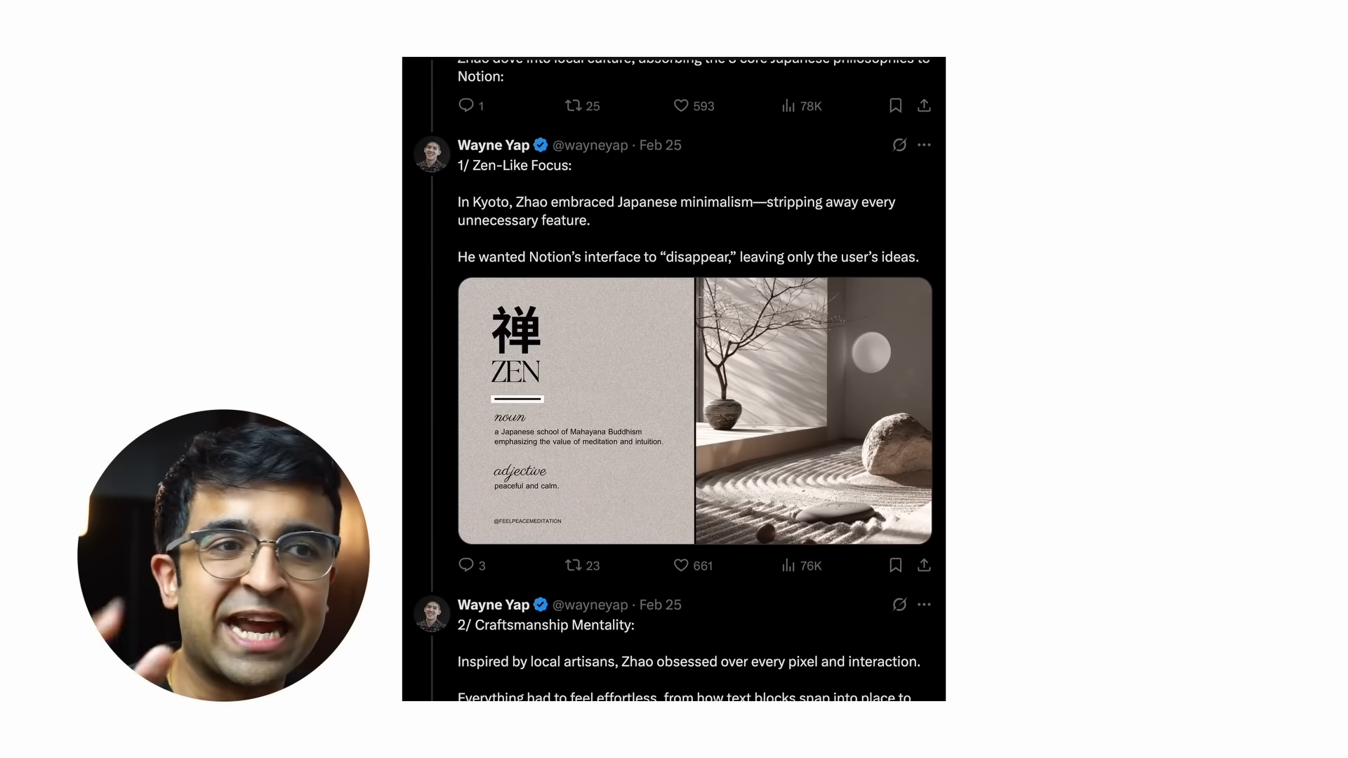
scroll("down", 3)
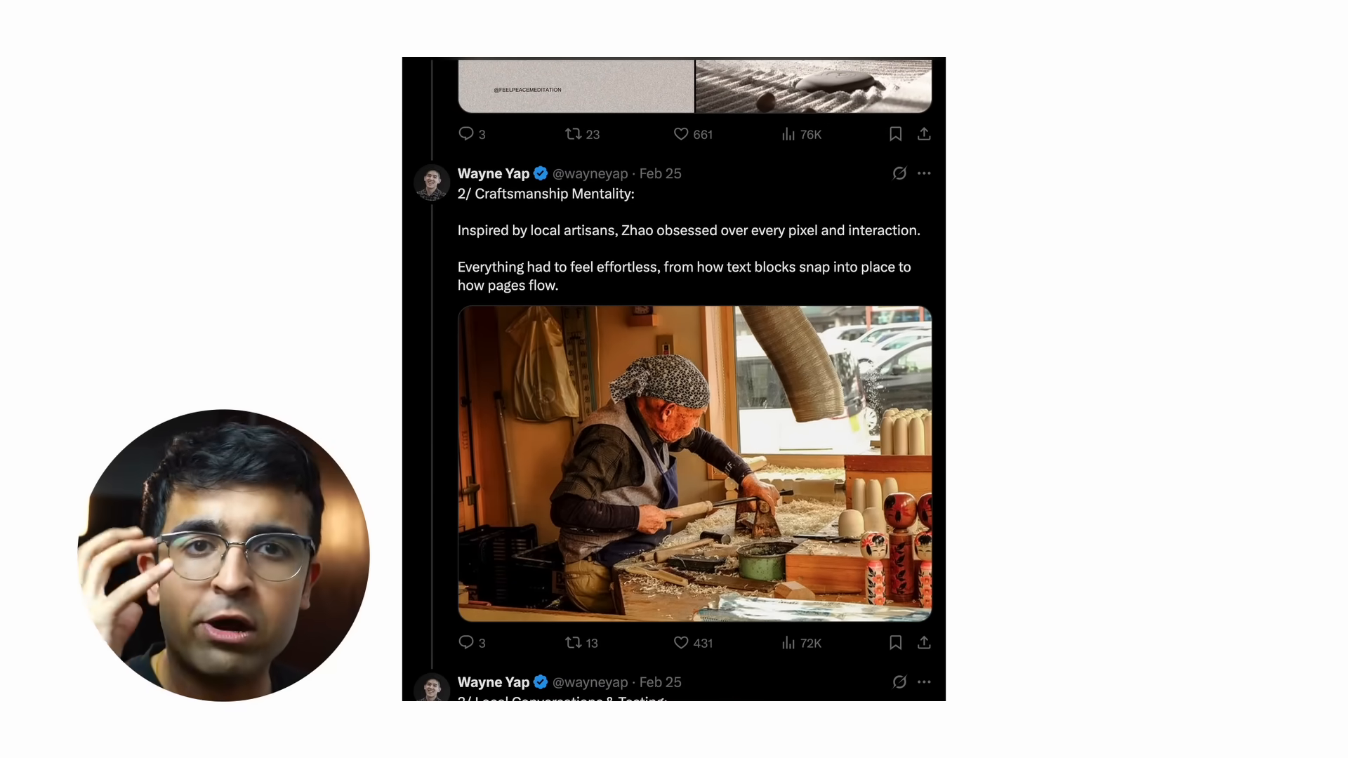
scroll("down", 3)
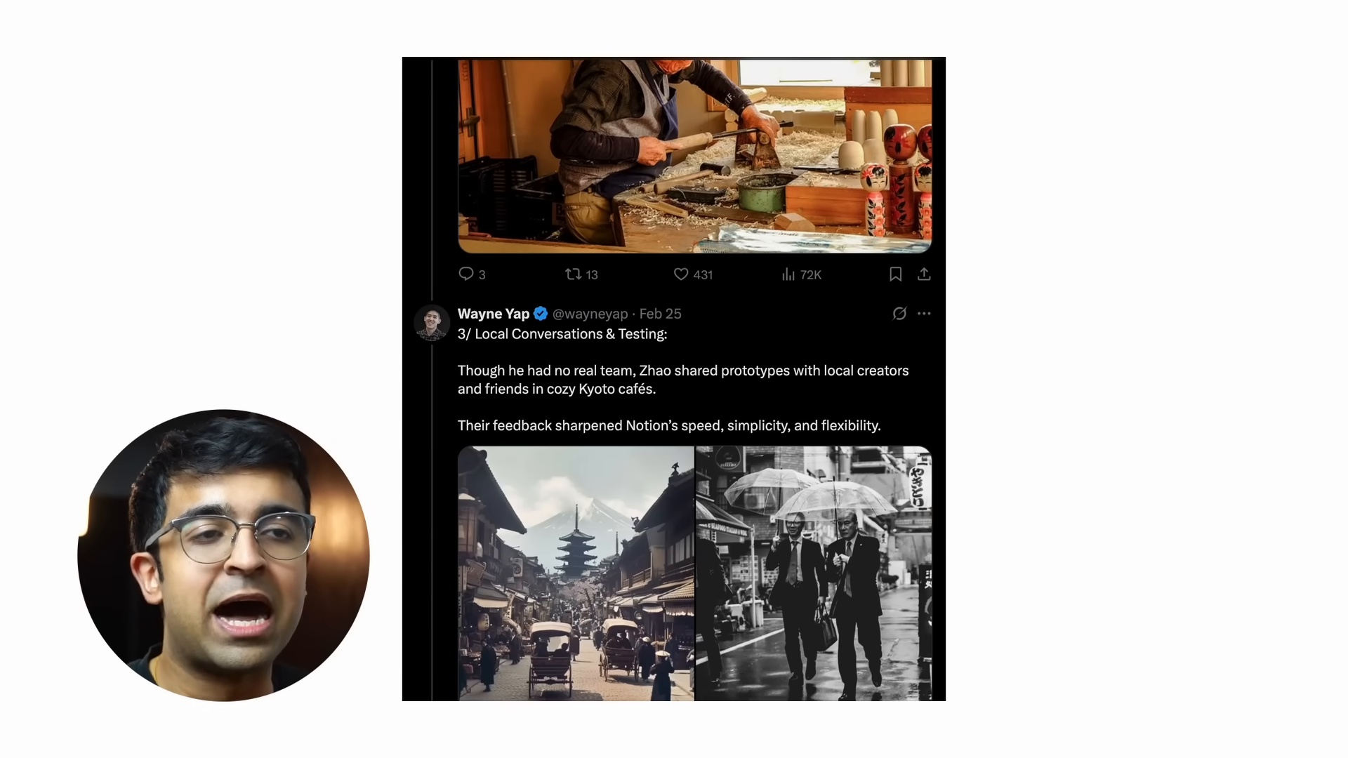
scroll("down", 3)
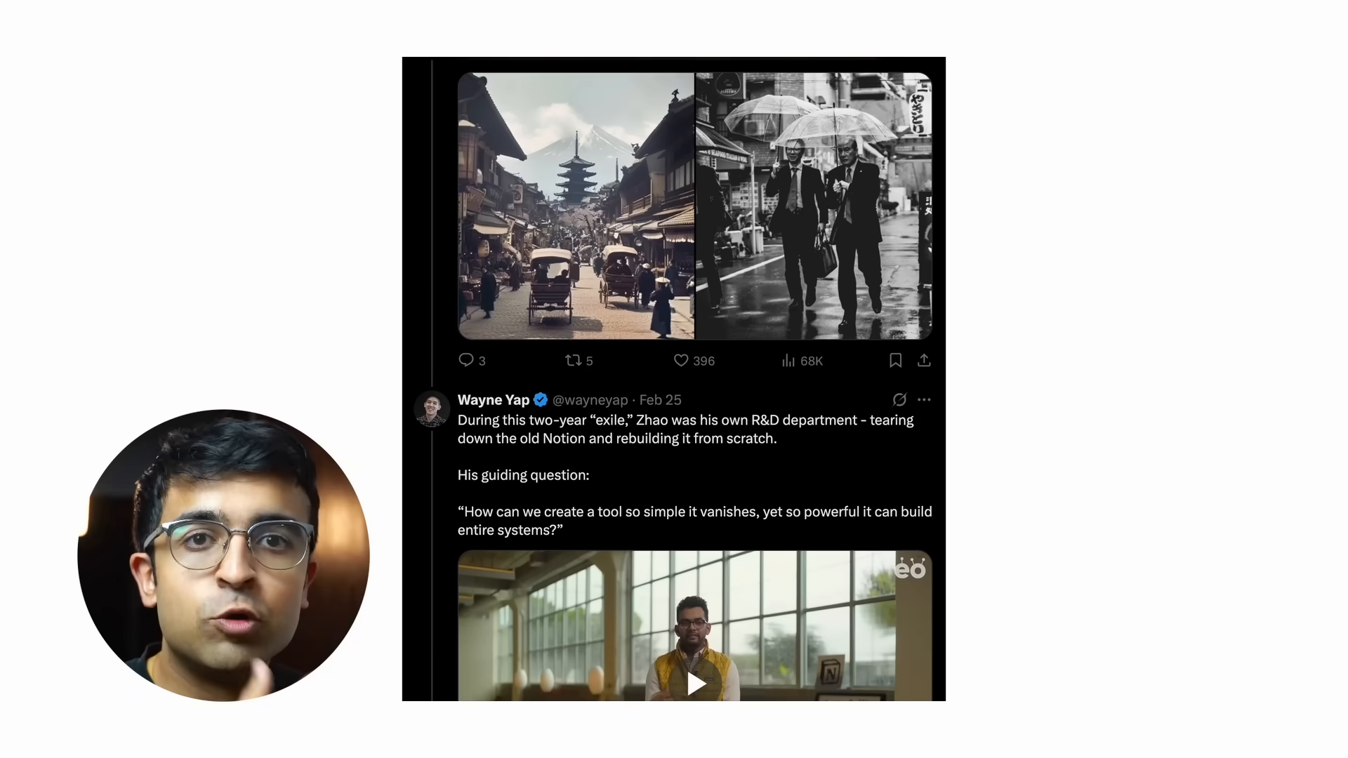
scroll("down", 3)
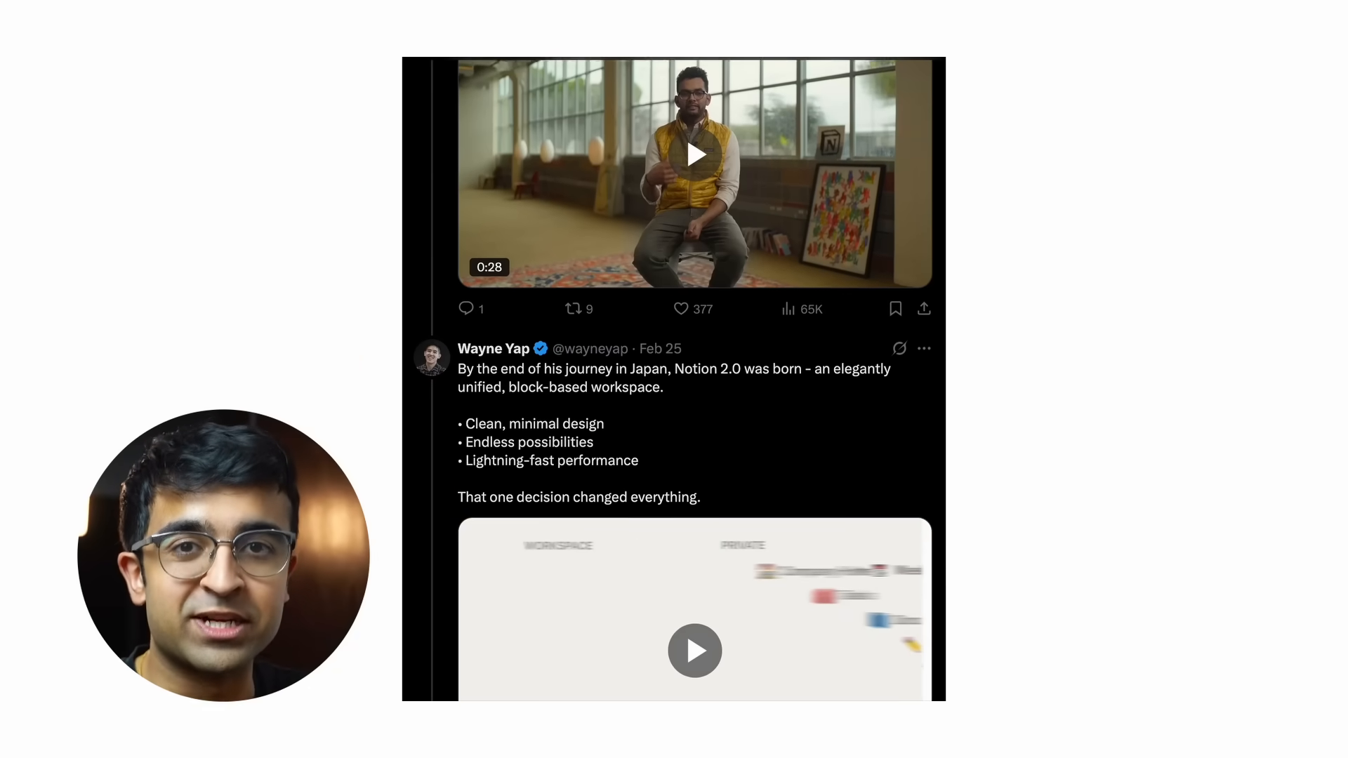
scroll("down", 3)
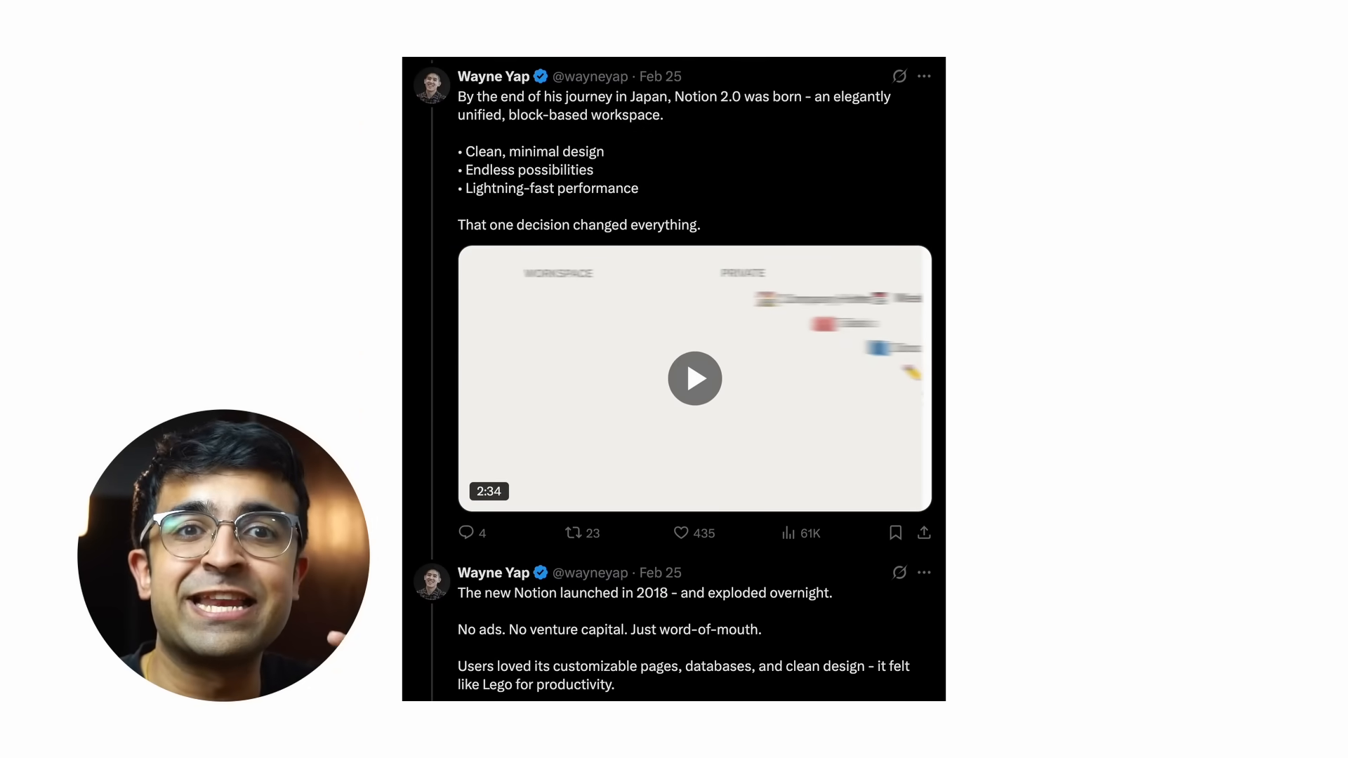
scroll("down", 3)
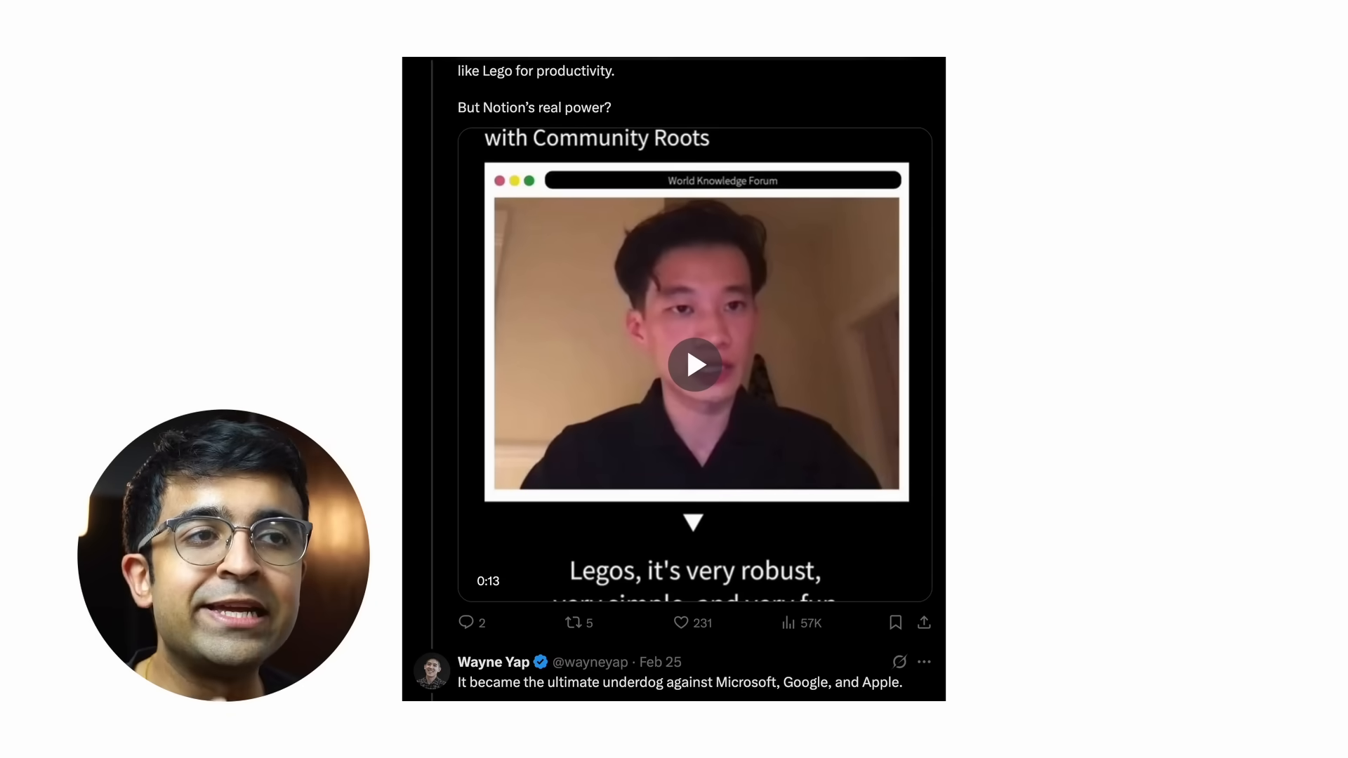
scroll("down", 3)
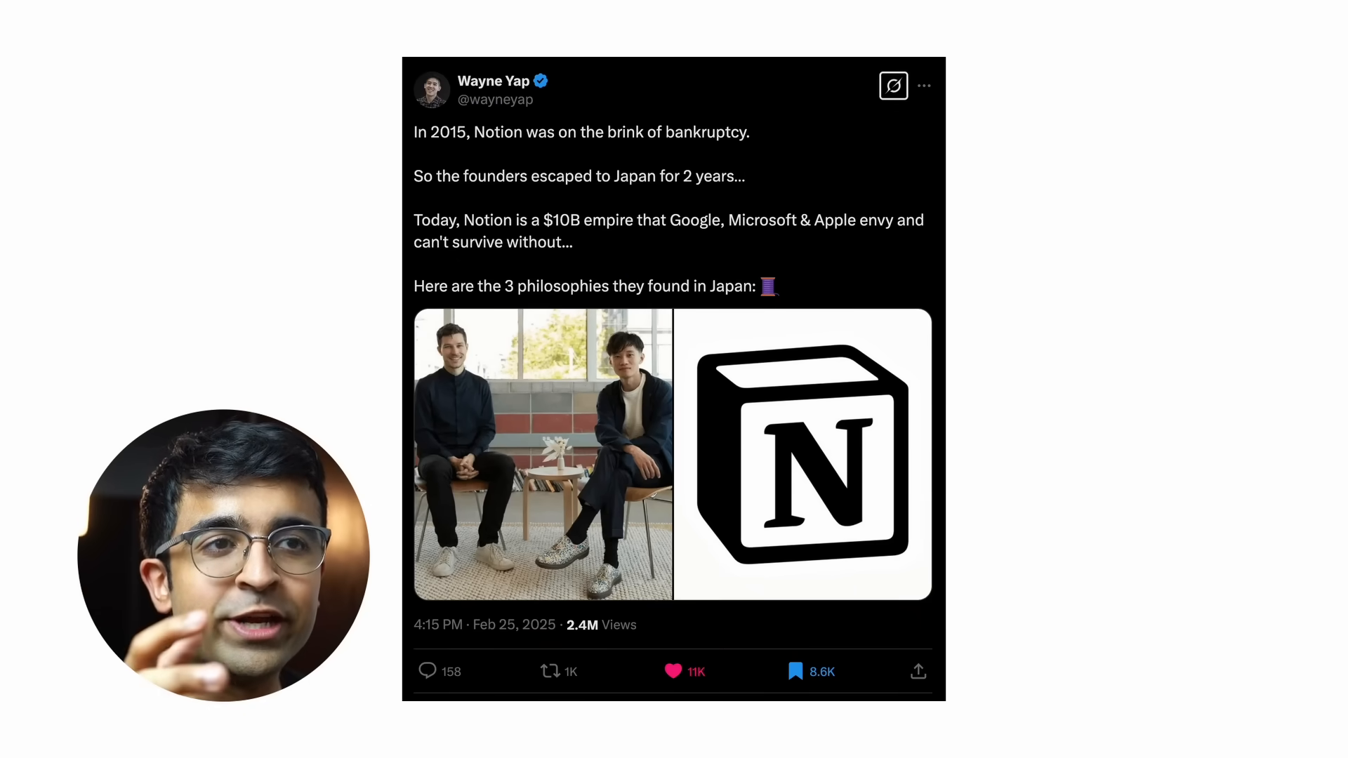
Step: Scroll from the opening tweet down past Ivan Zhao's cognitive science background to the early-team photo
scroll("down", 3)
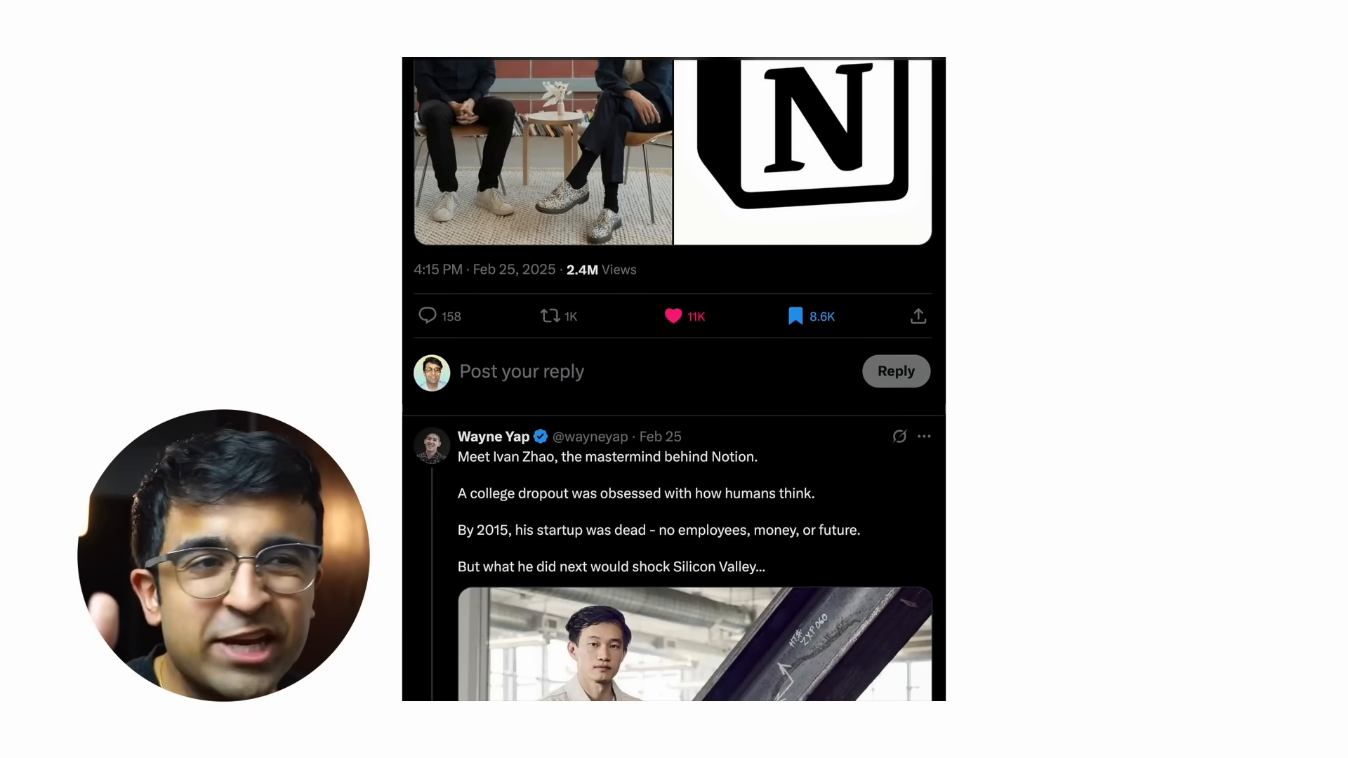
scroll("down", 3)
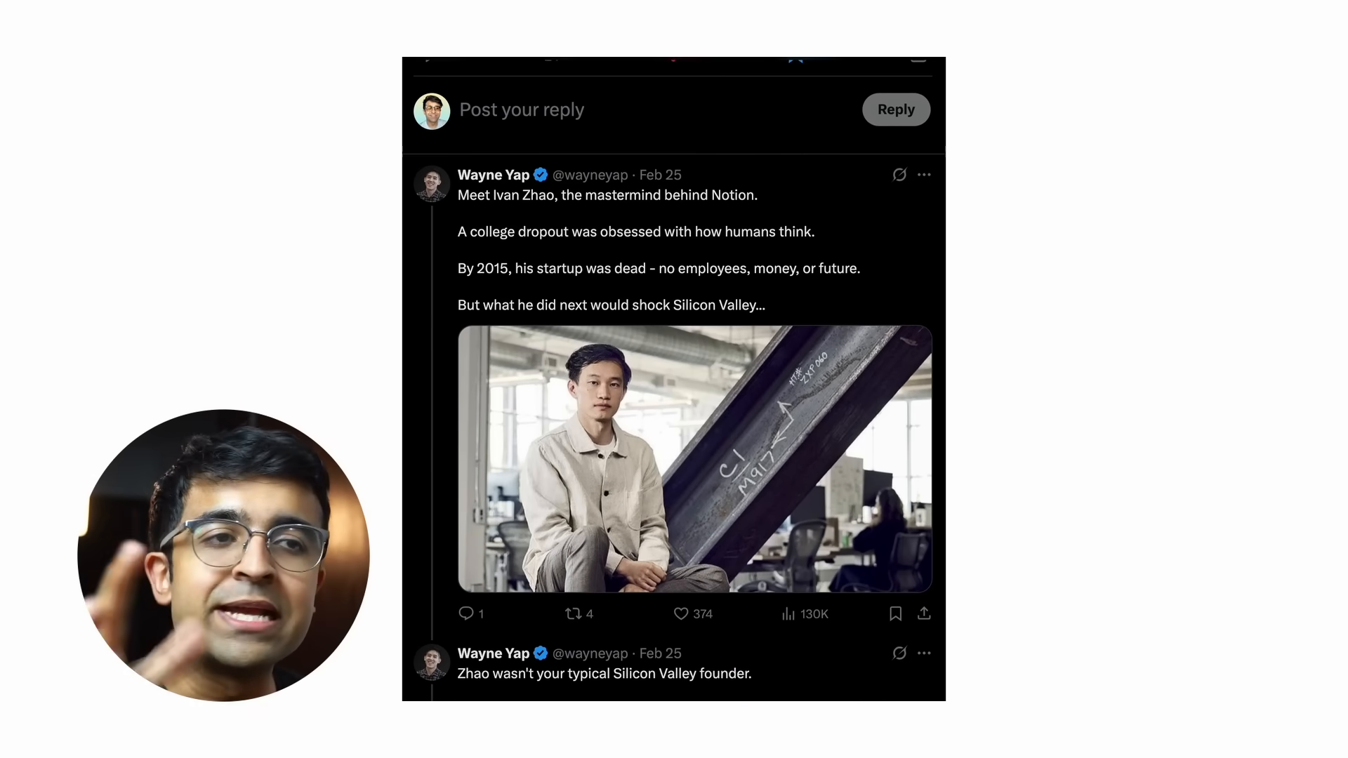
scroll("down", 3)
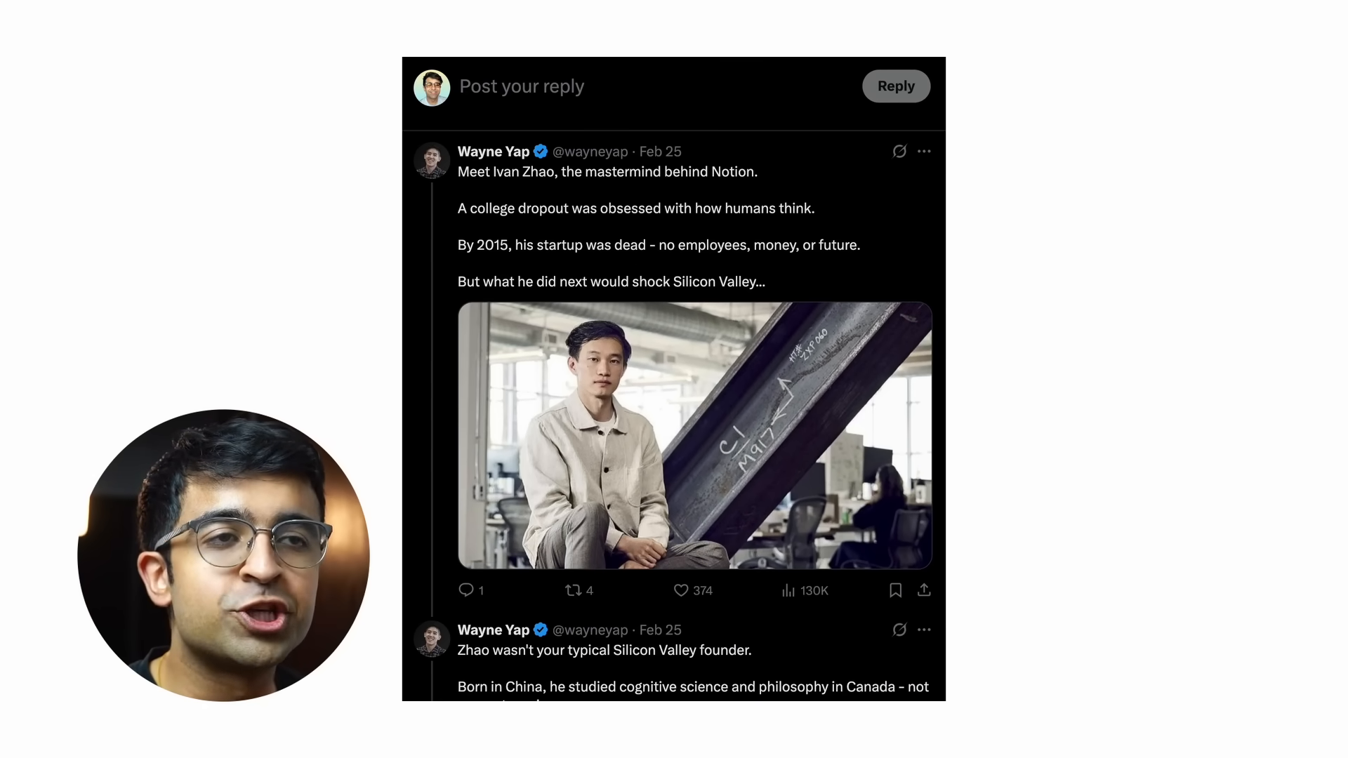
scroll("down", 3)
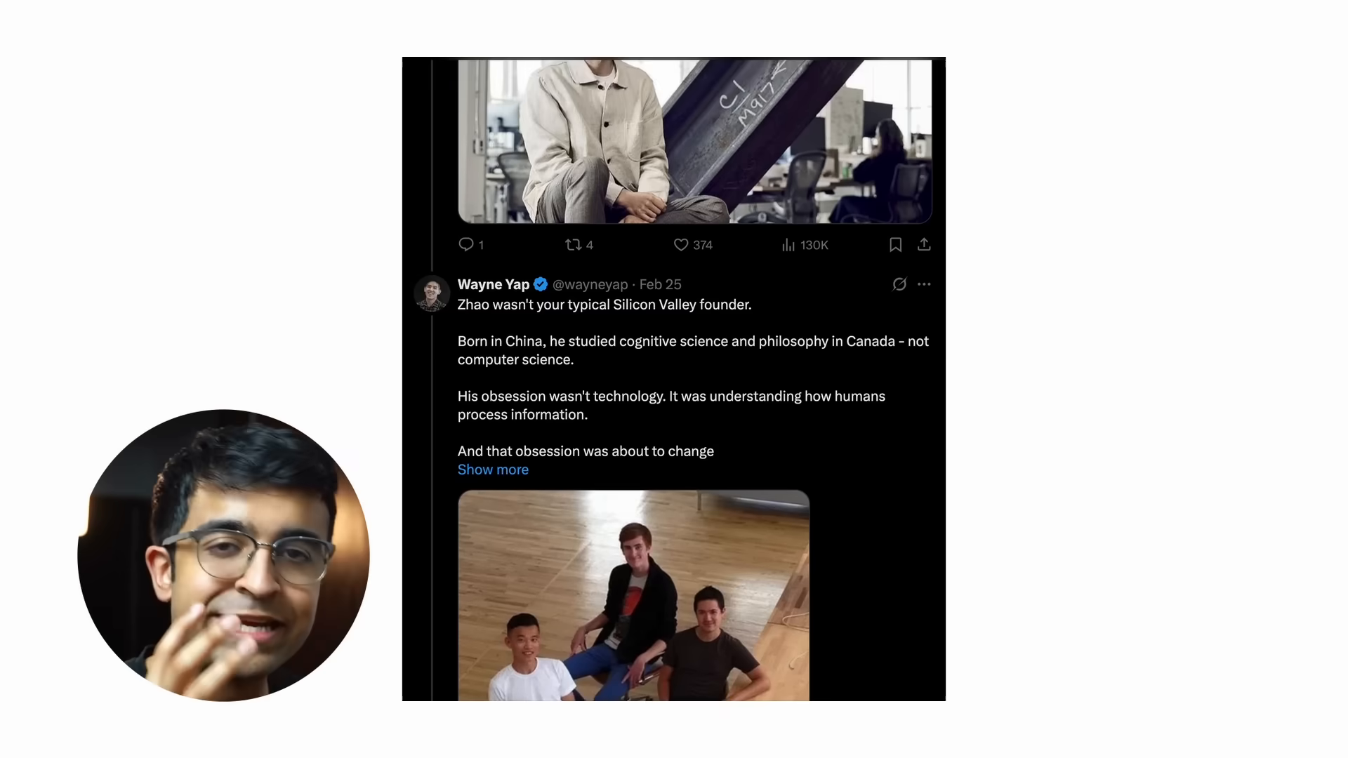
scroll("down", 3)
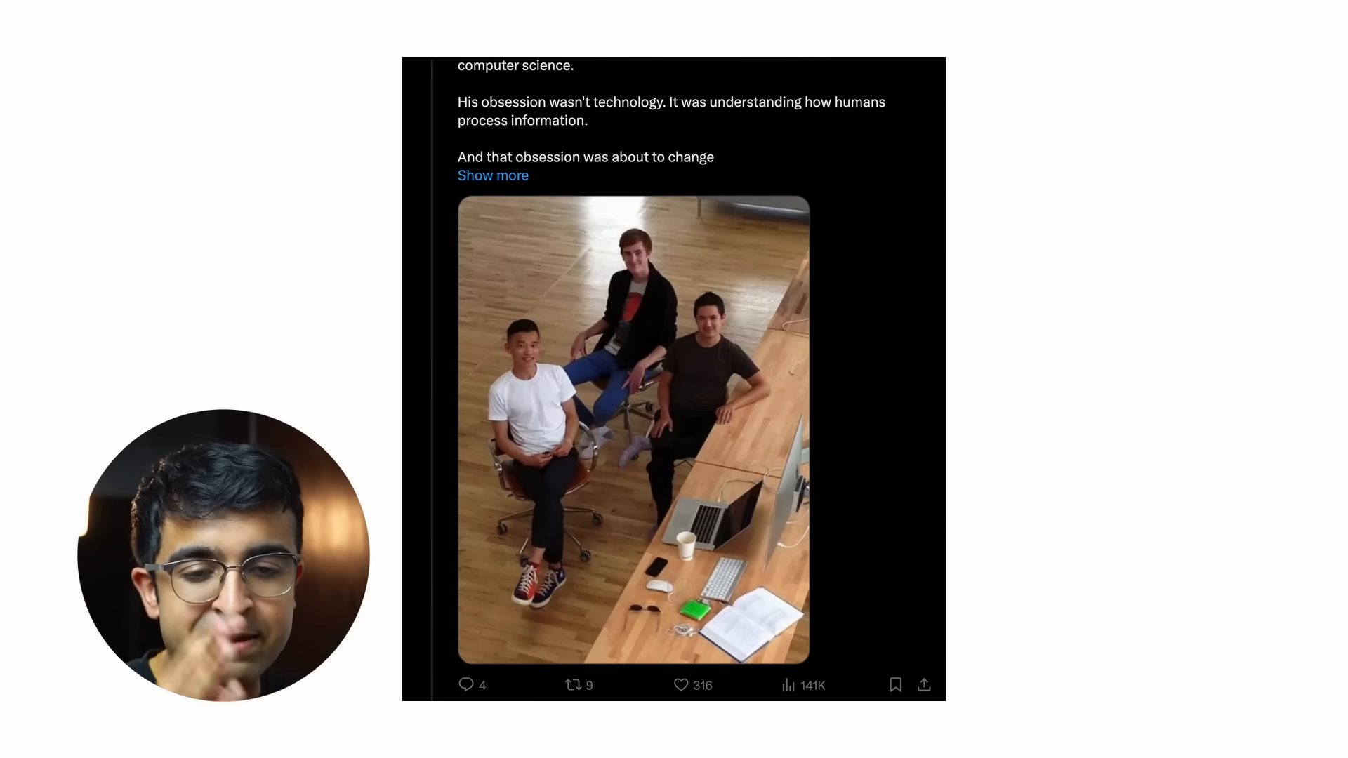
scroll("down", 3)
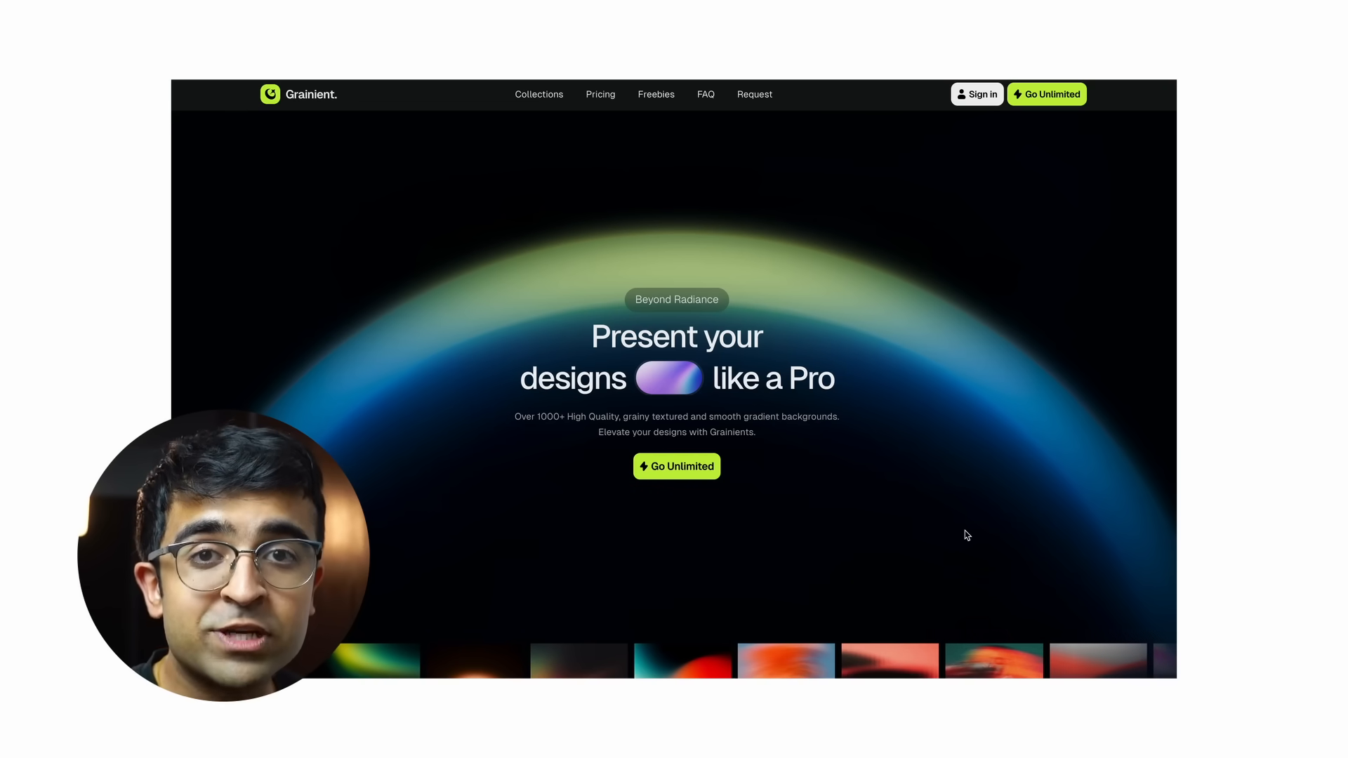
Step: Scroll through Grainient's homepage categories, popular collections and testimonials
scroll("down", 3)
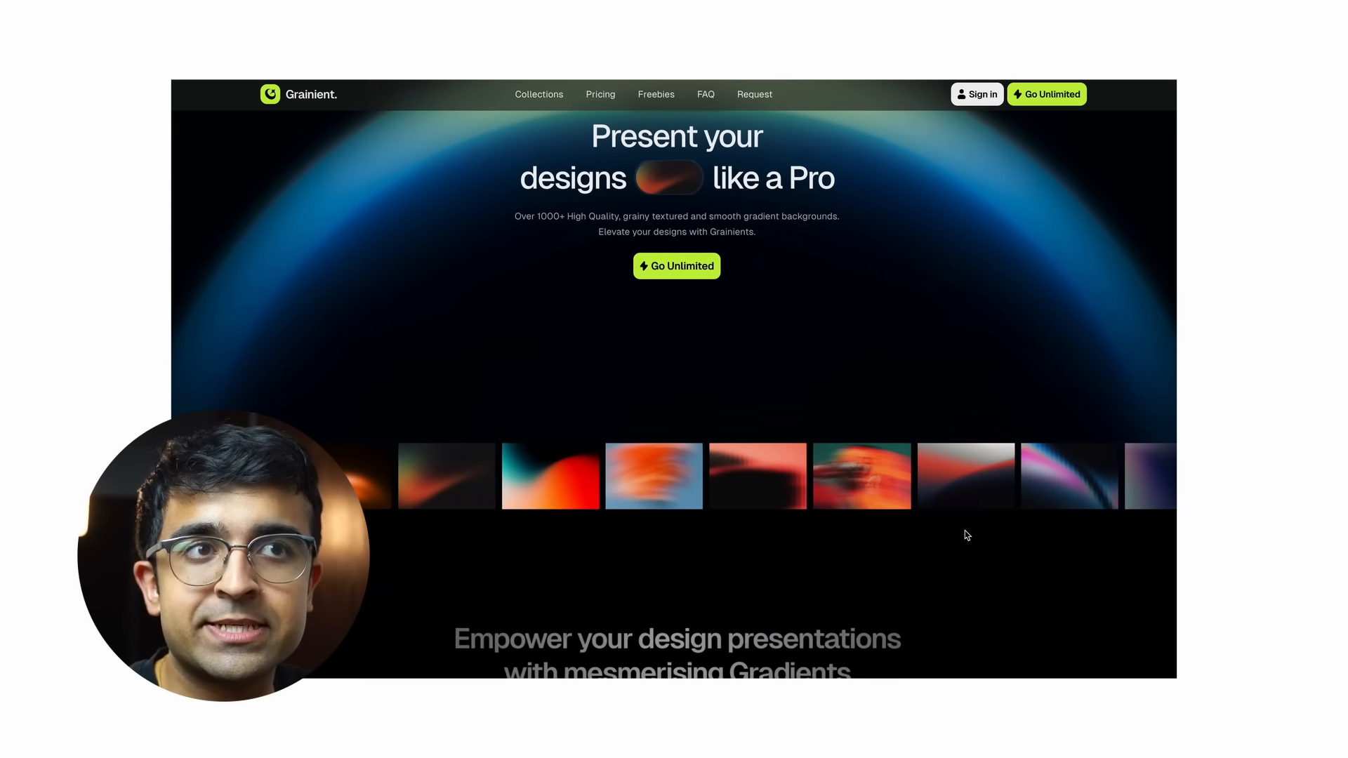
scroll("down", 3)
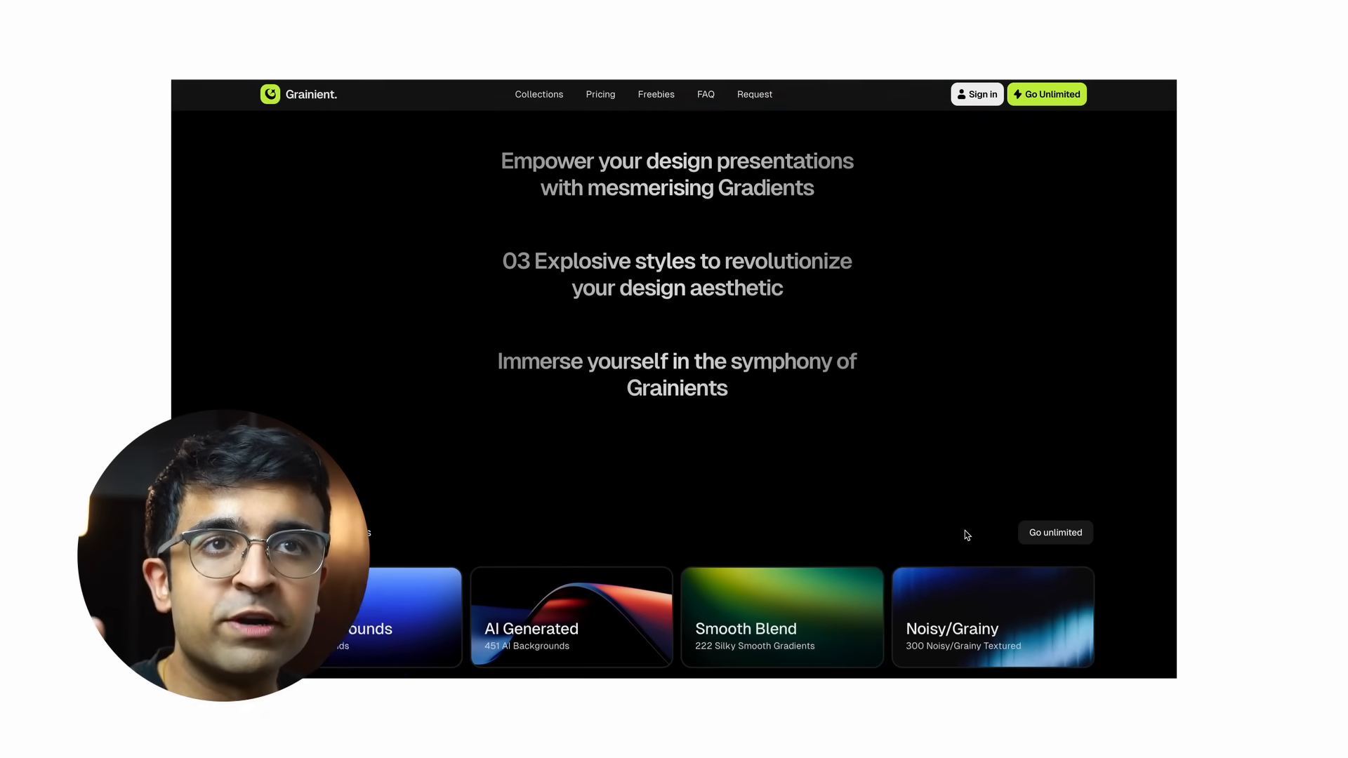
scroll("down", 3)
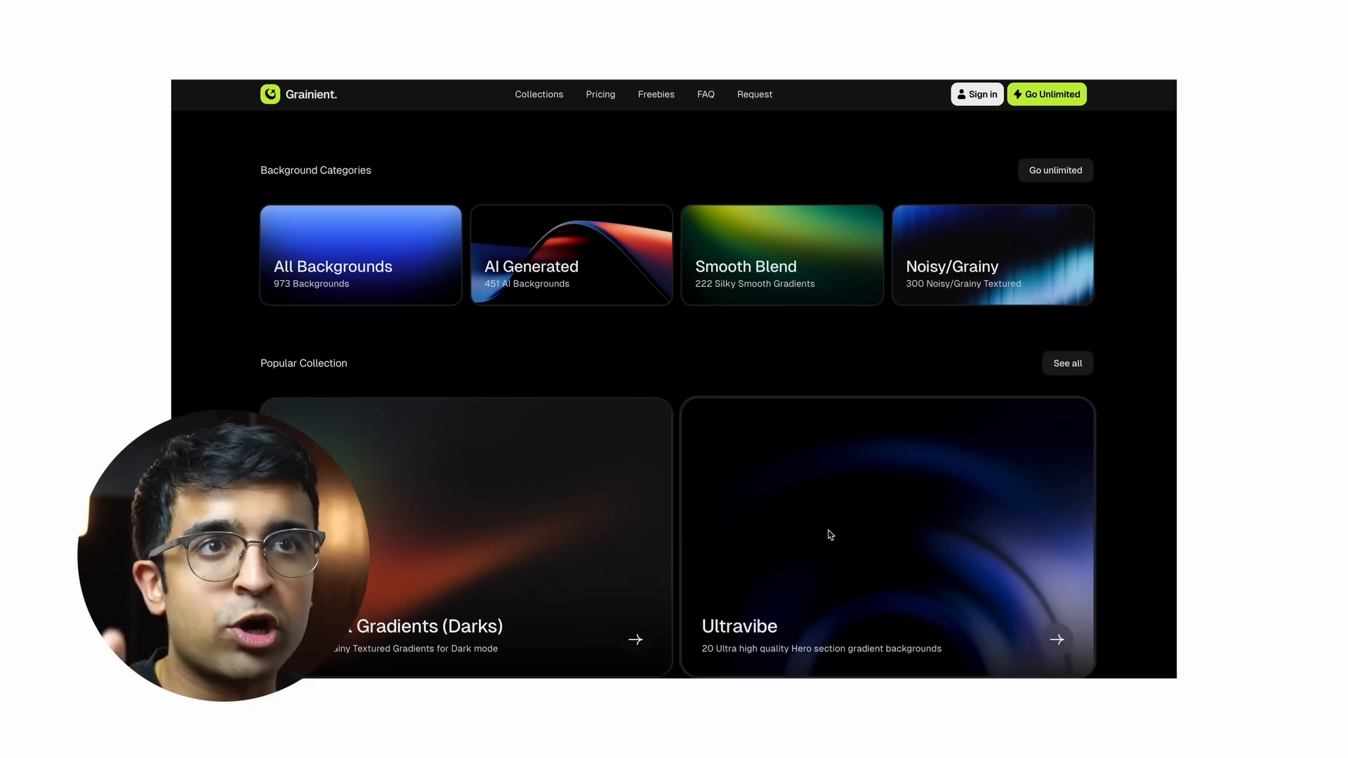
scroll("down", 3)
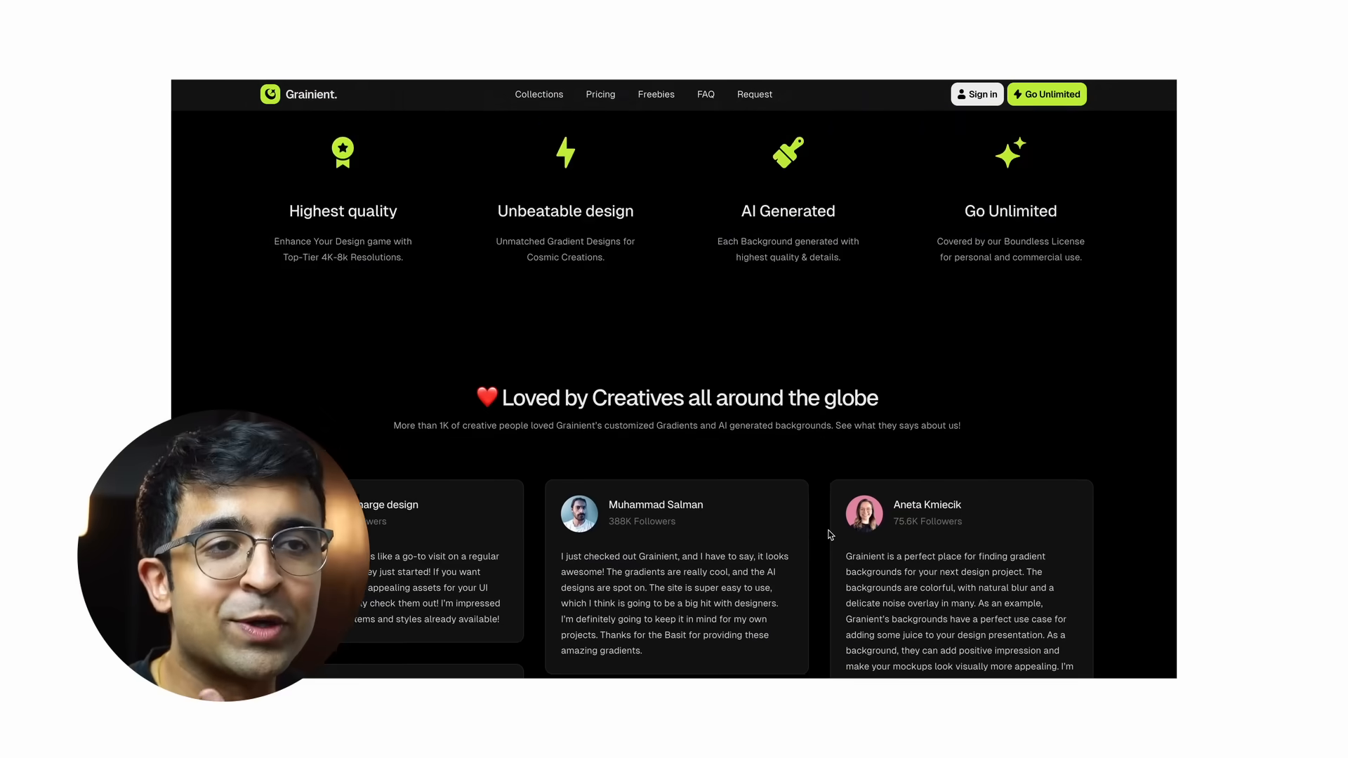
scroll("down", 3)
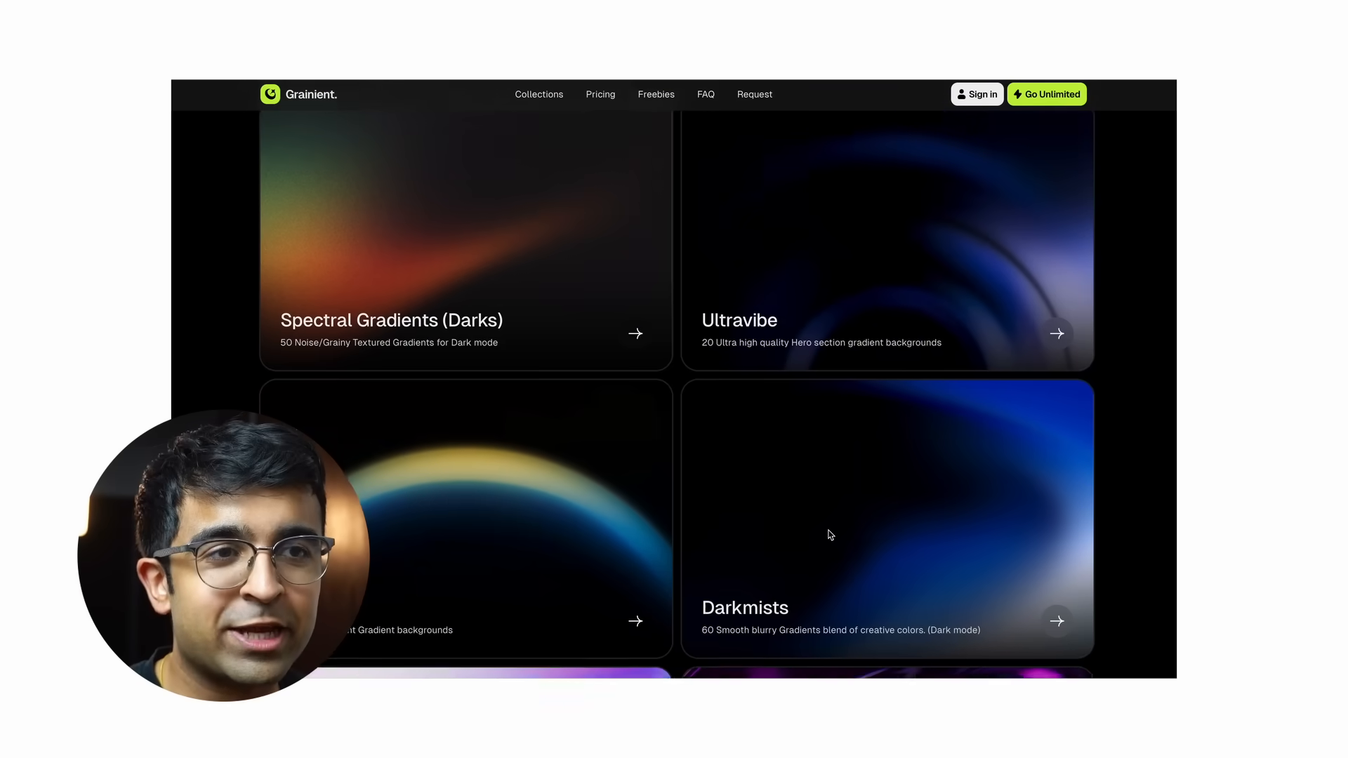
scroll("up", 3)
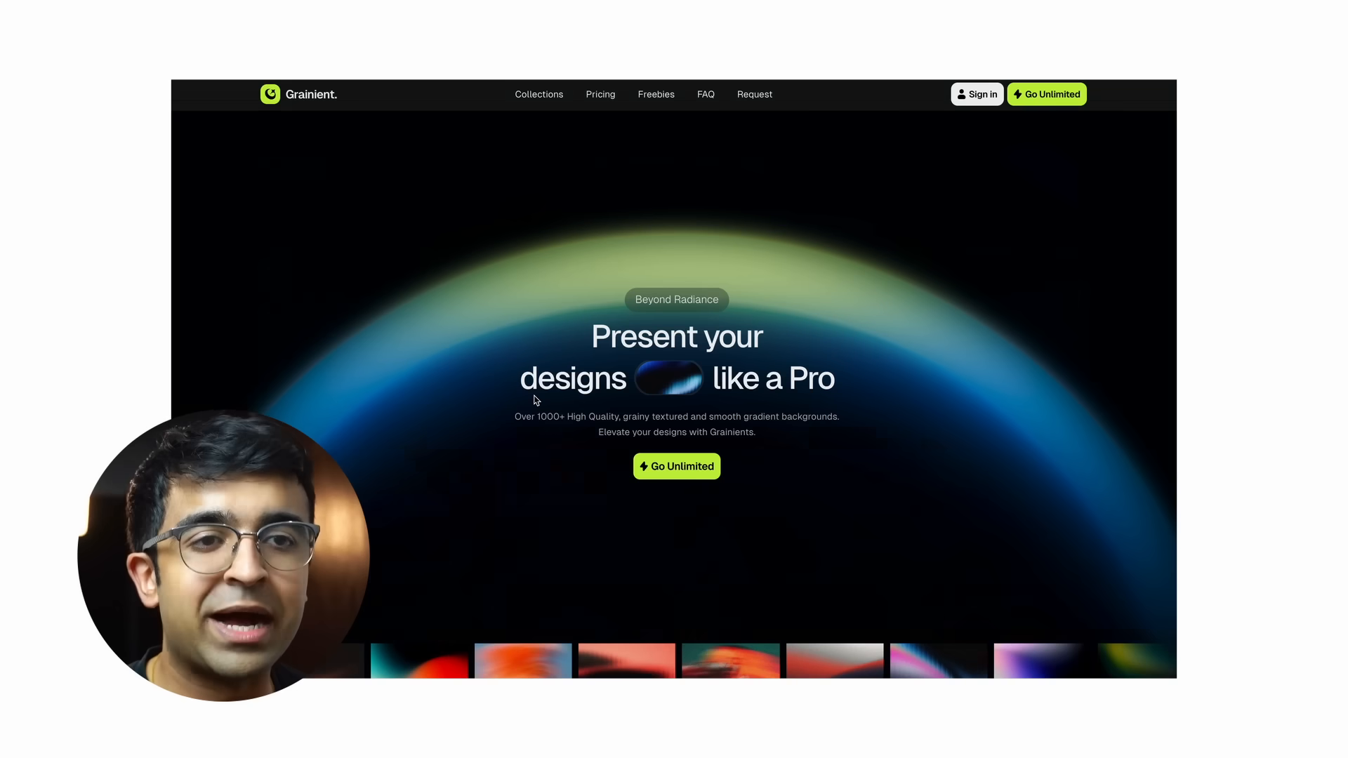
scroll("down", 3)
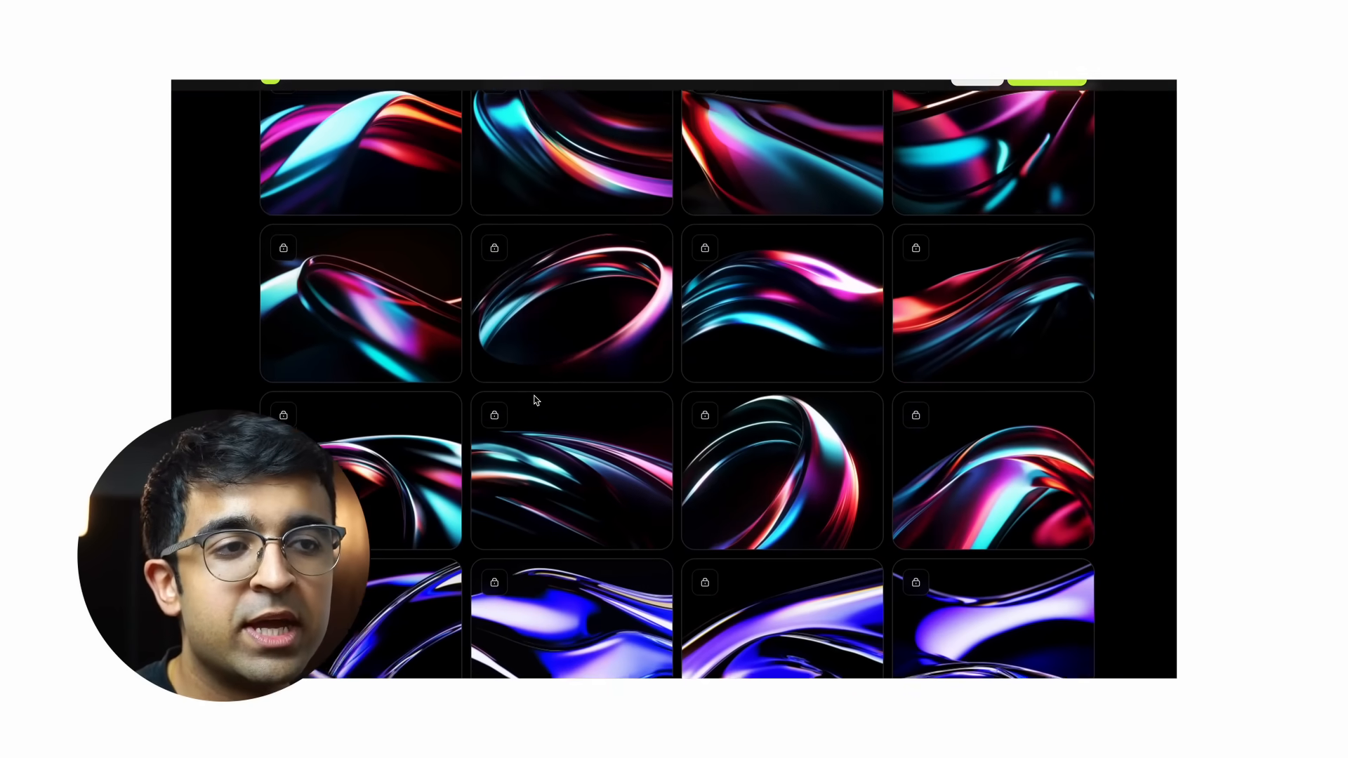
scroll("down", 3)
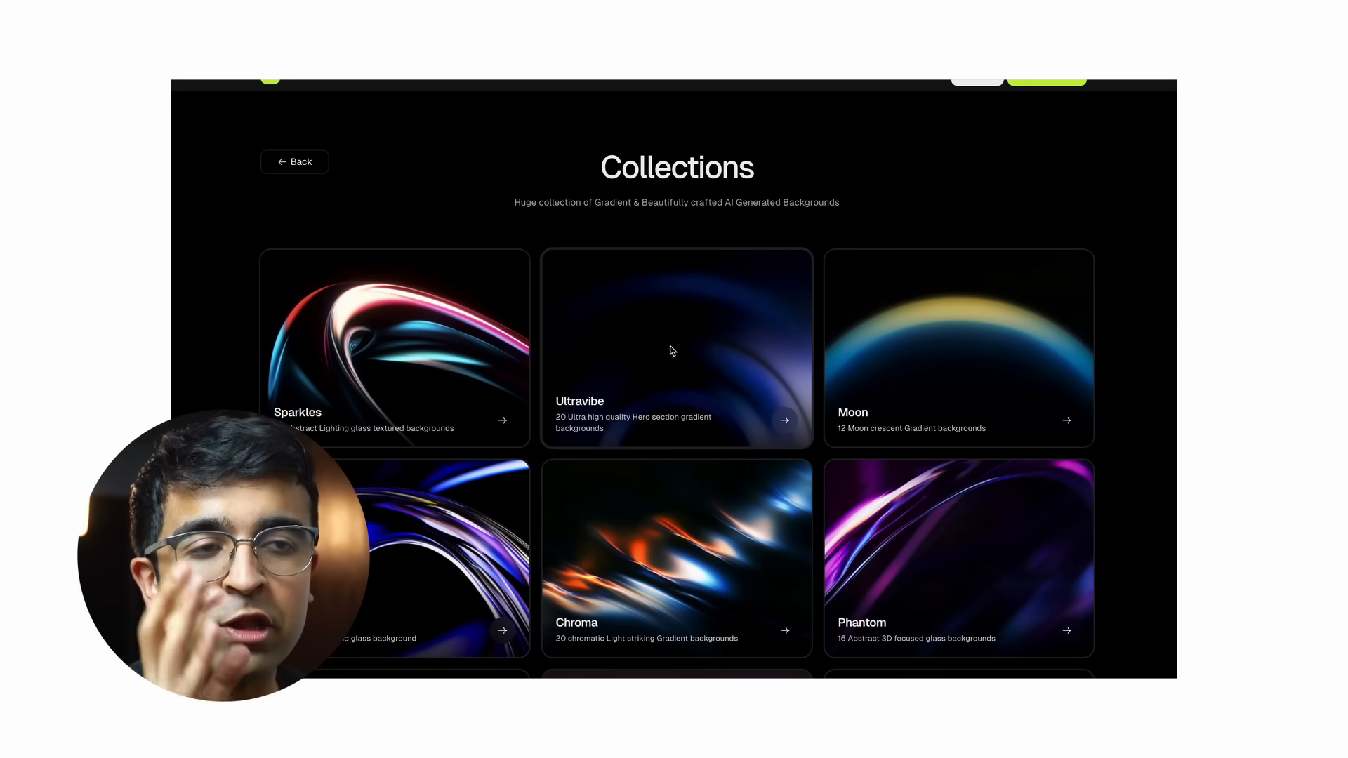
left_click(672, 351)
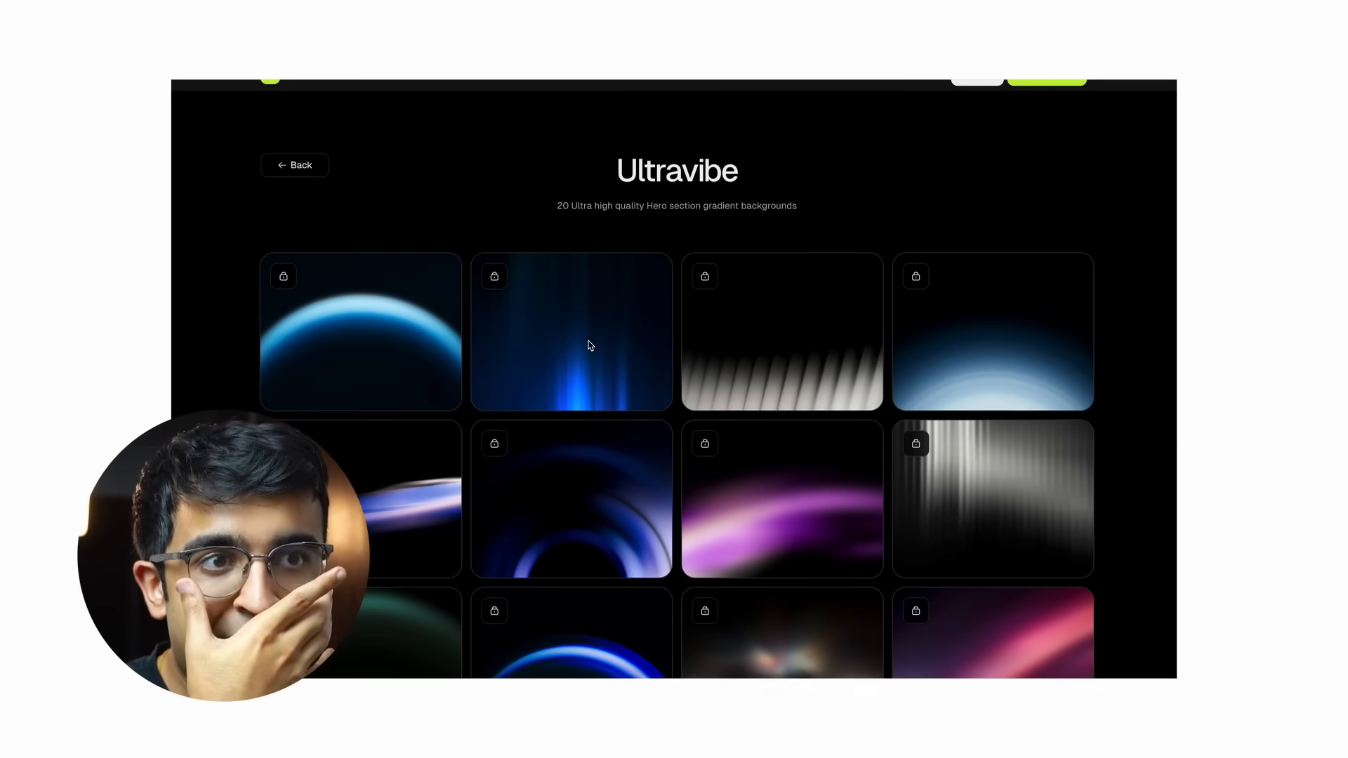
scroll("down", 3)
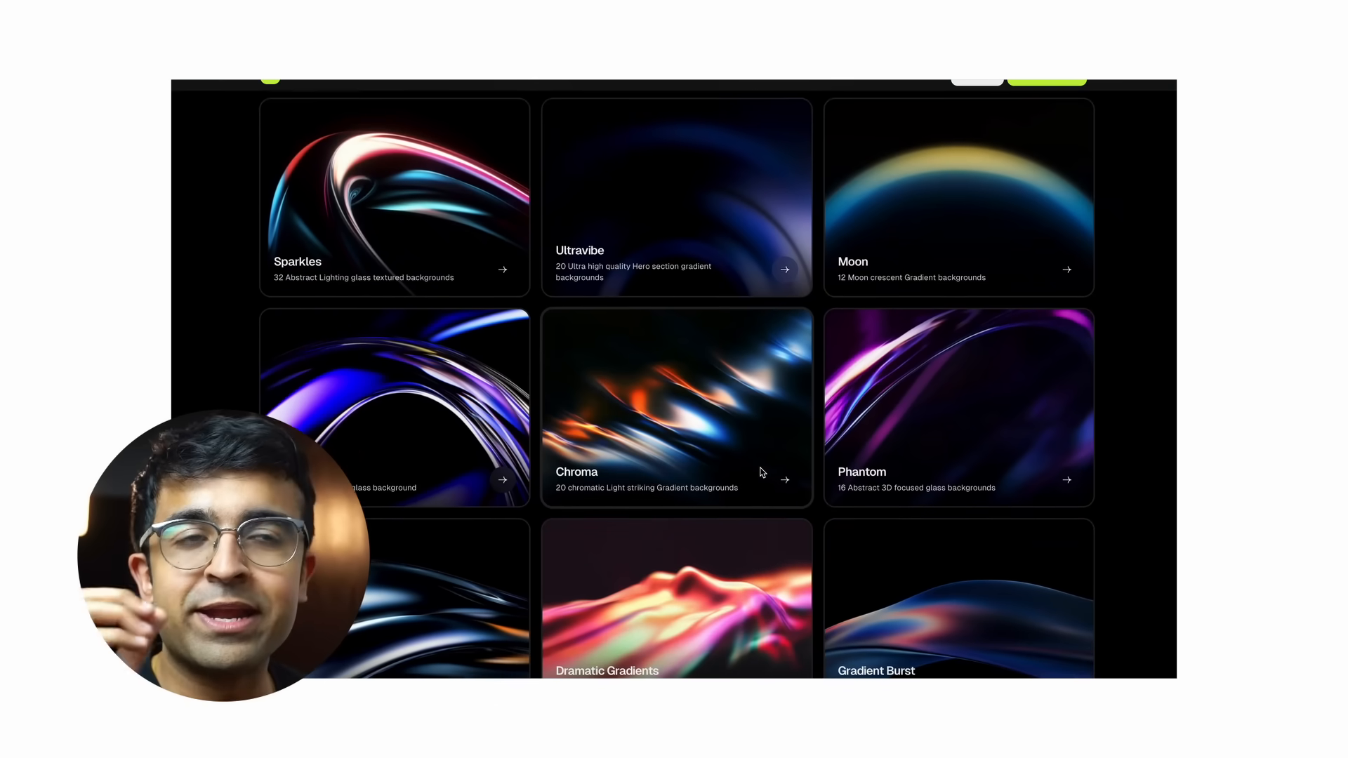
scroll("down", 3)
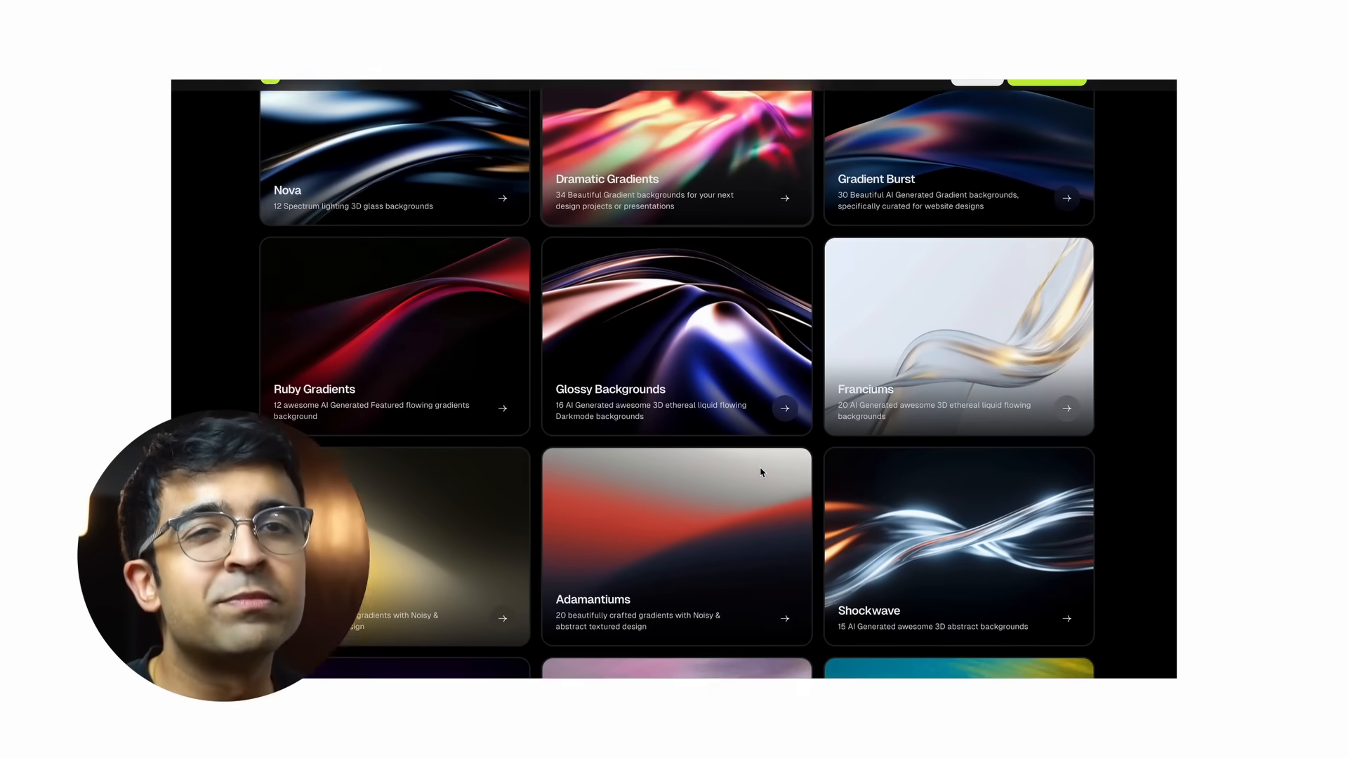